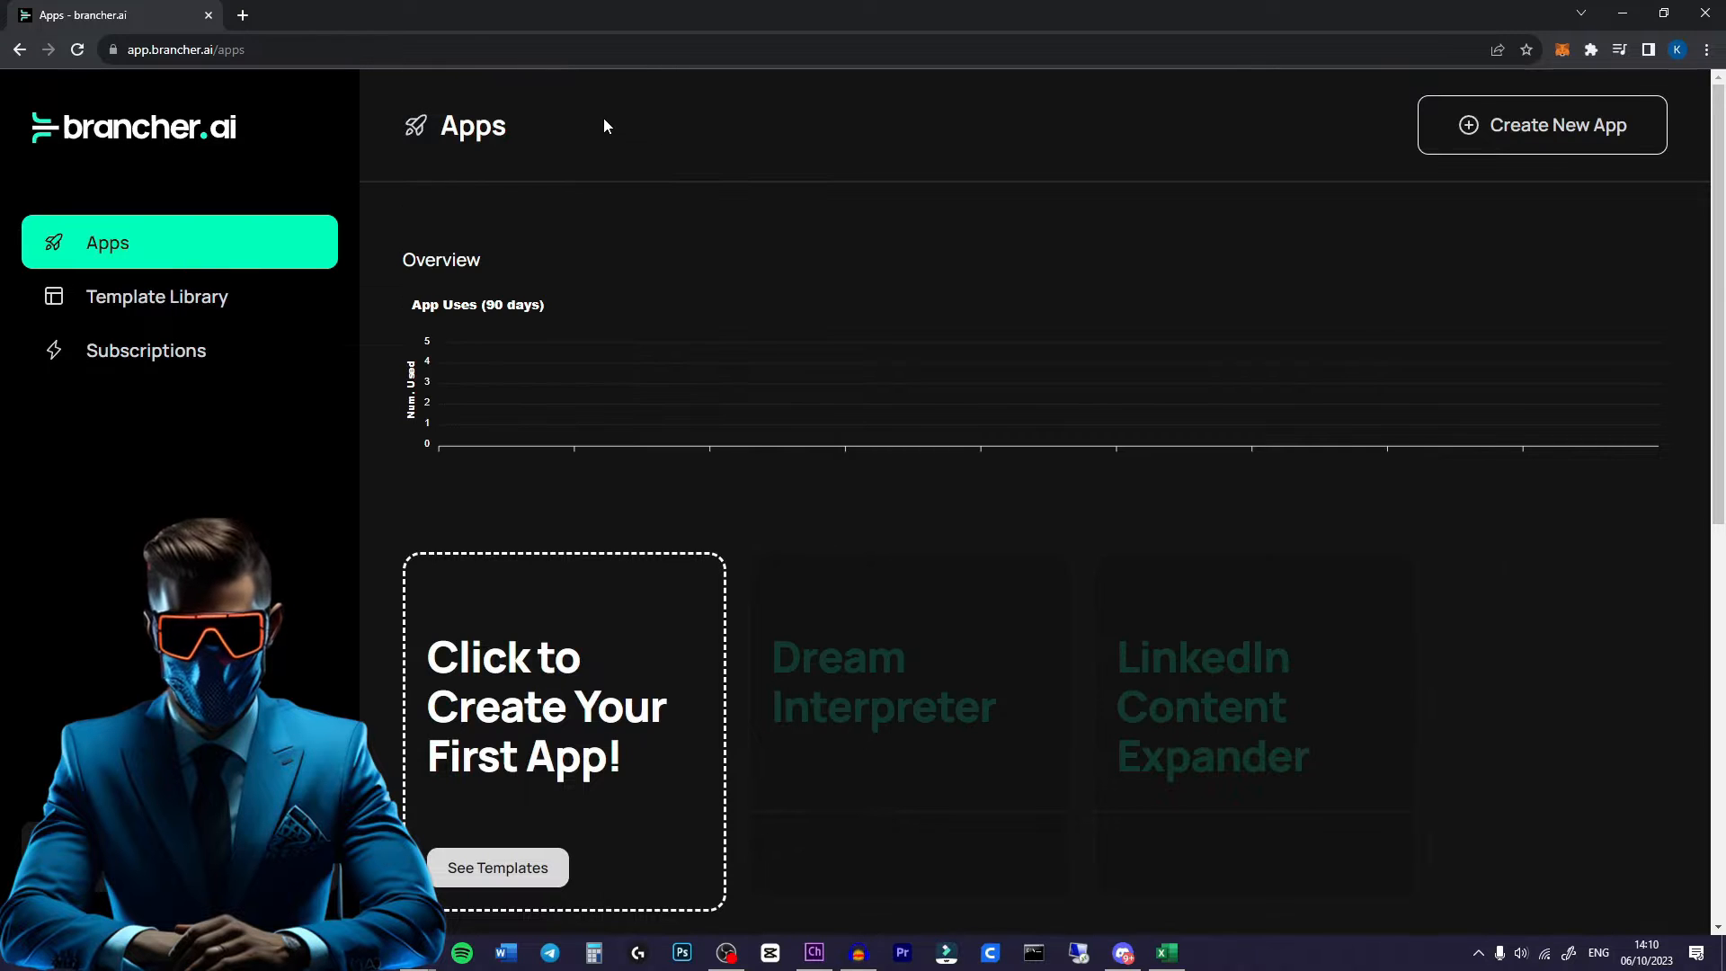
pyautogui.moveTo(1483, 146)
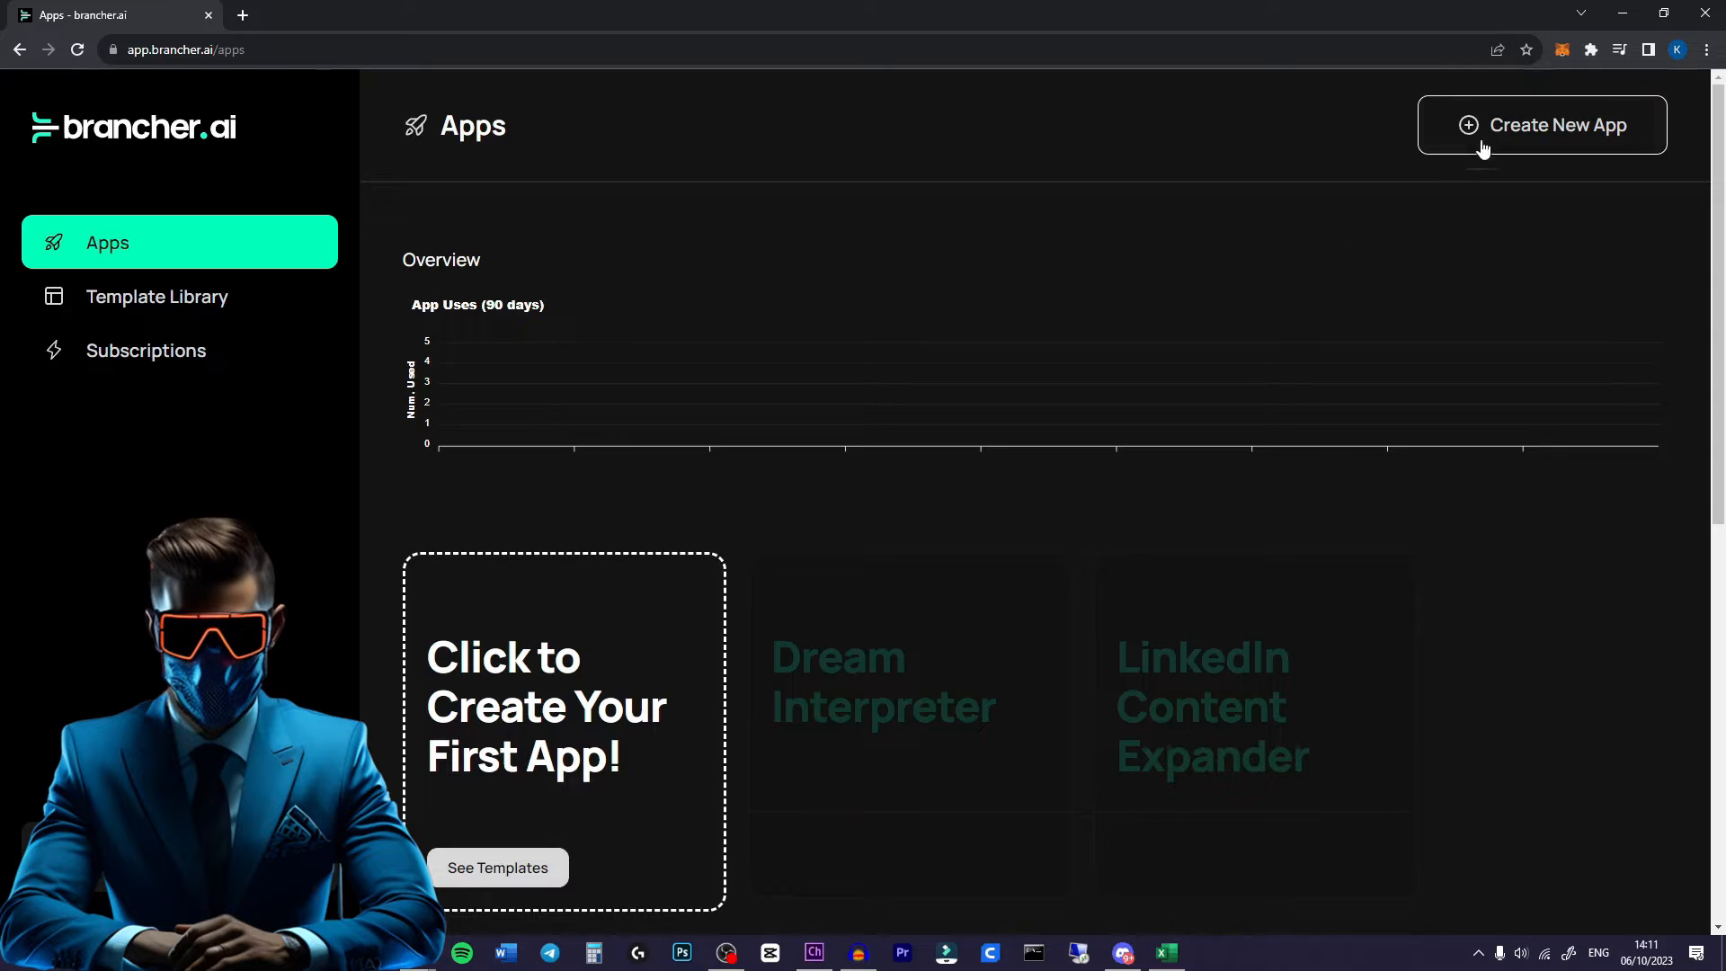
# Create a new untitled app from the Apps page.
pyautogui.click(1541, 124)
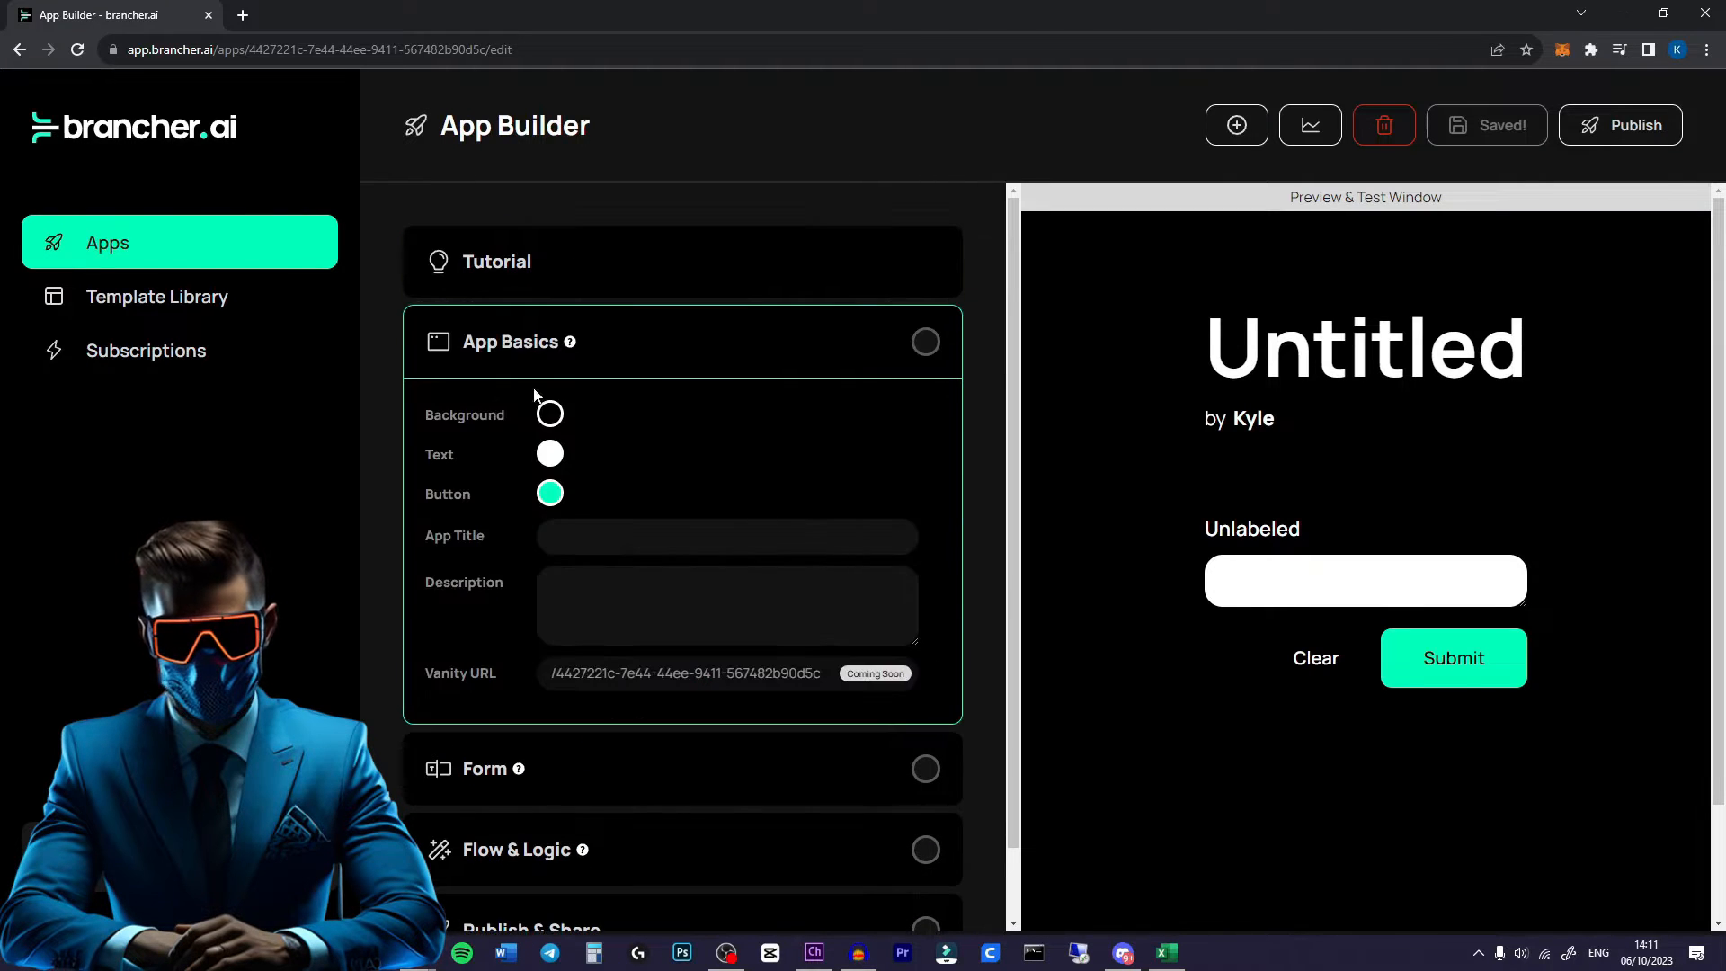
# Title the app 'Instagram Post Generator'.
pyautogui.click(726, 536)
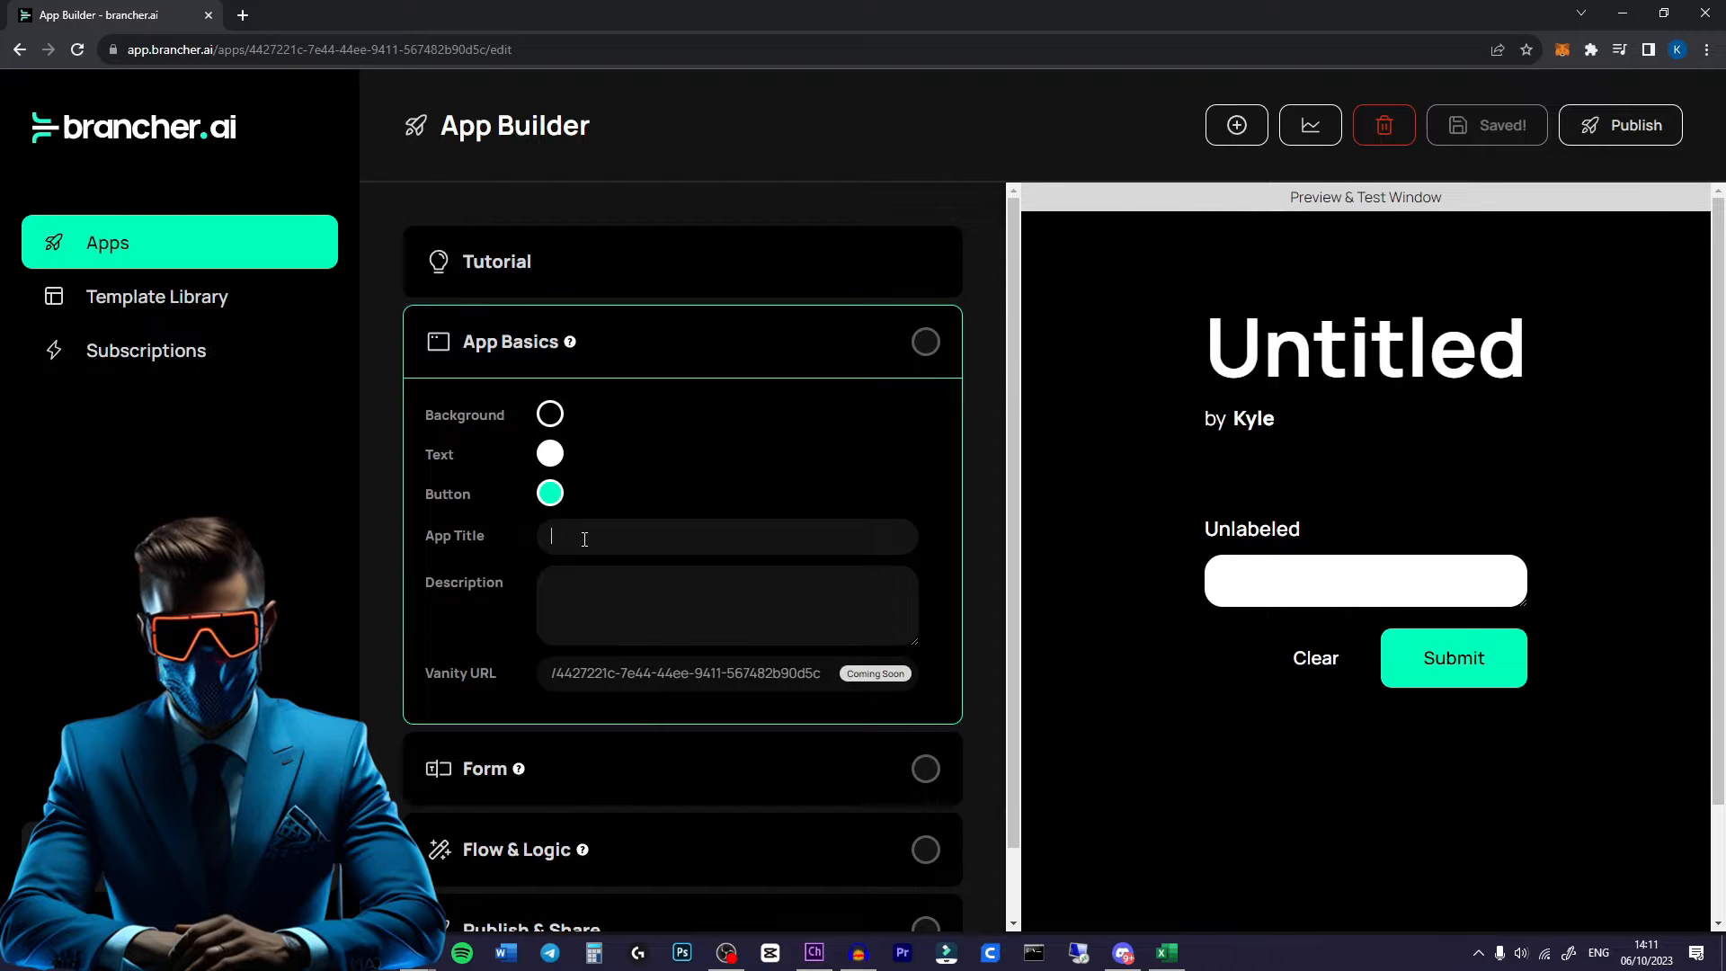
pyautogui.write('Instagram Post Generator')
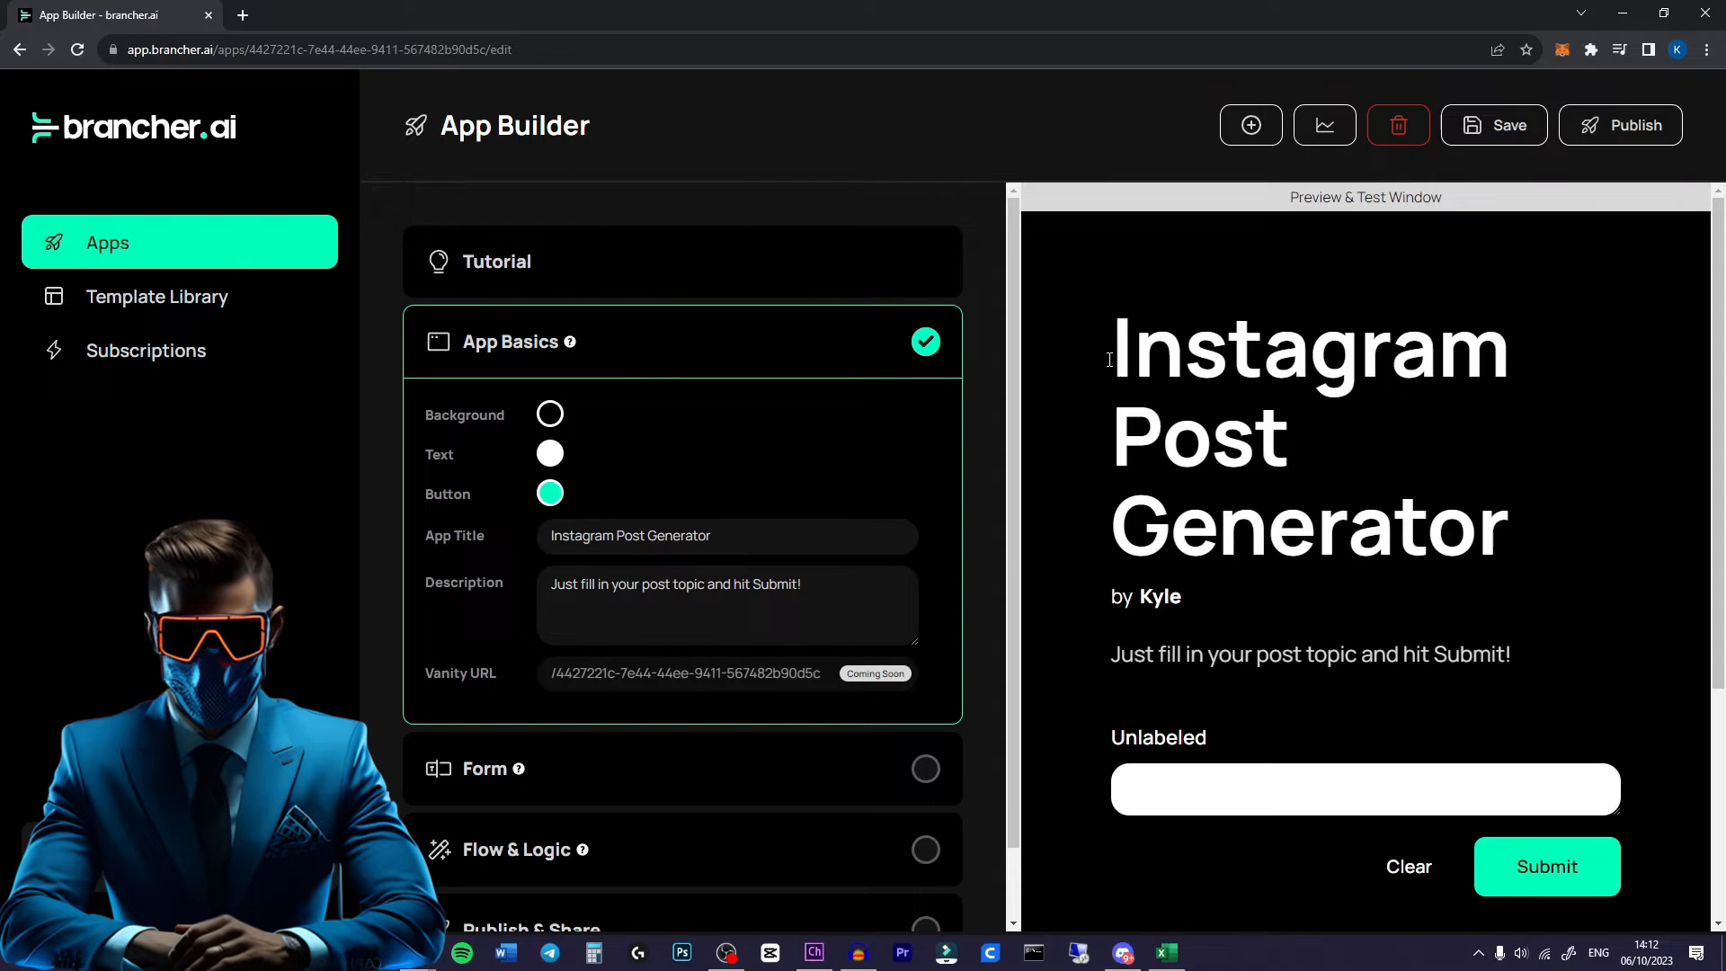
# Give the app a dark blue background and cyan buttons.
pyautogui.click(550, 413)
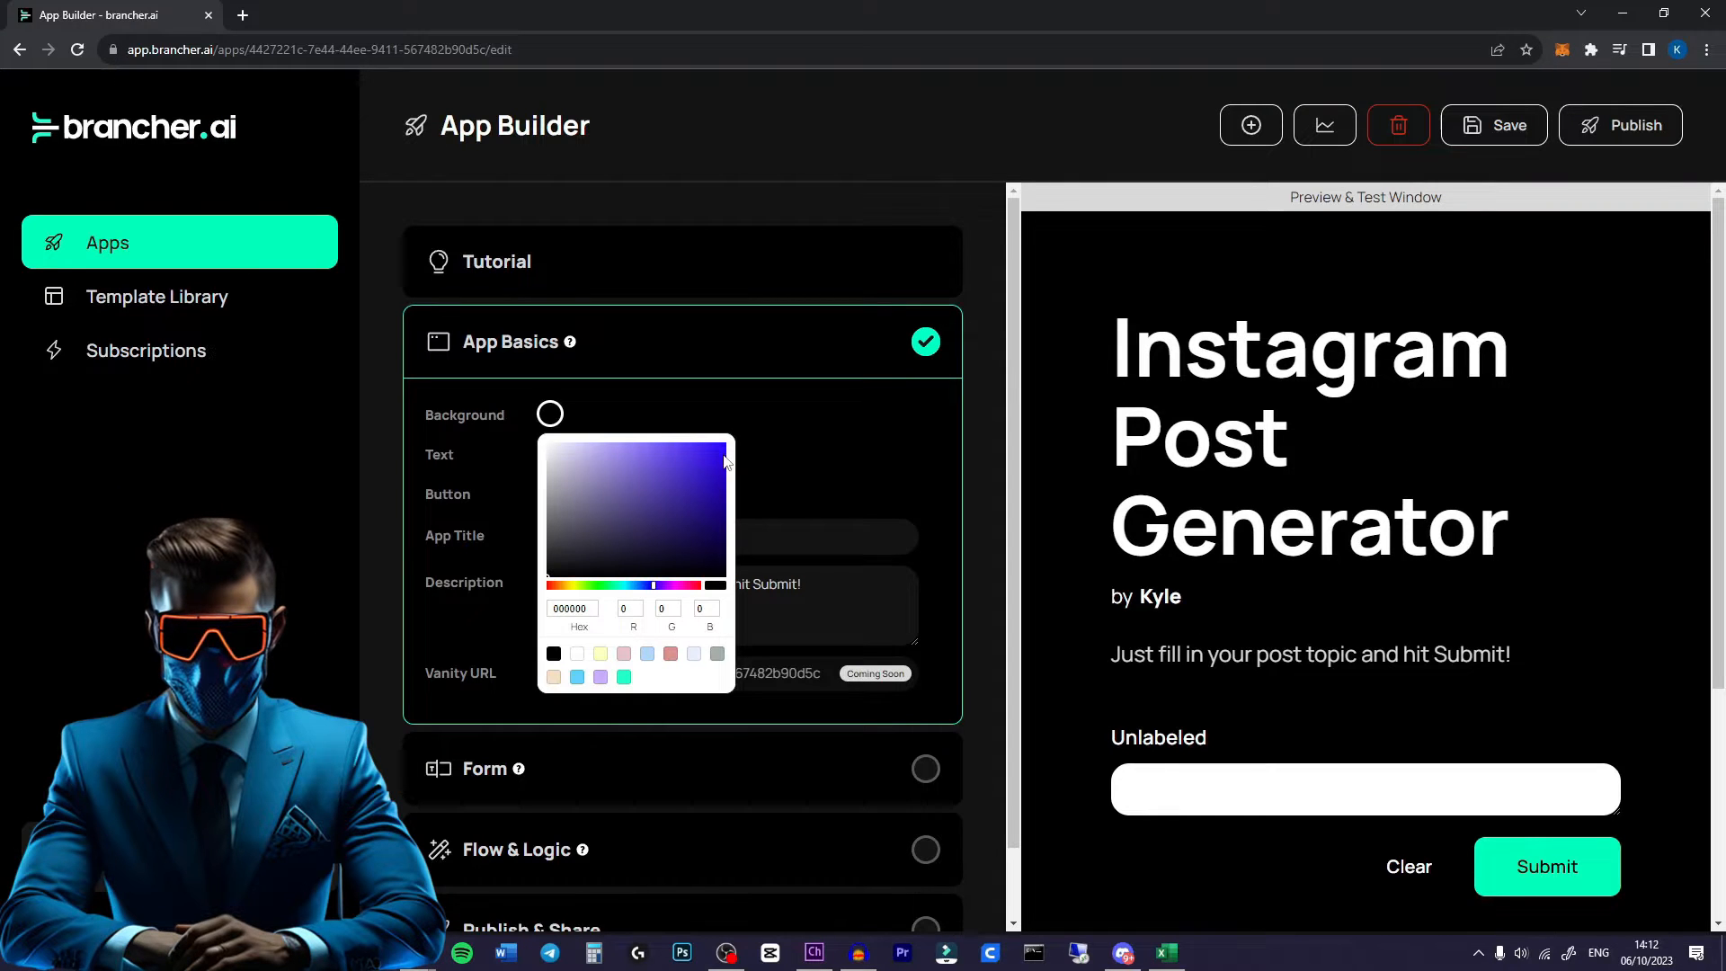
pyautogui.click(719, 494)
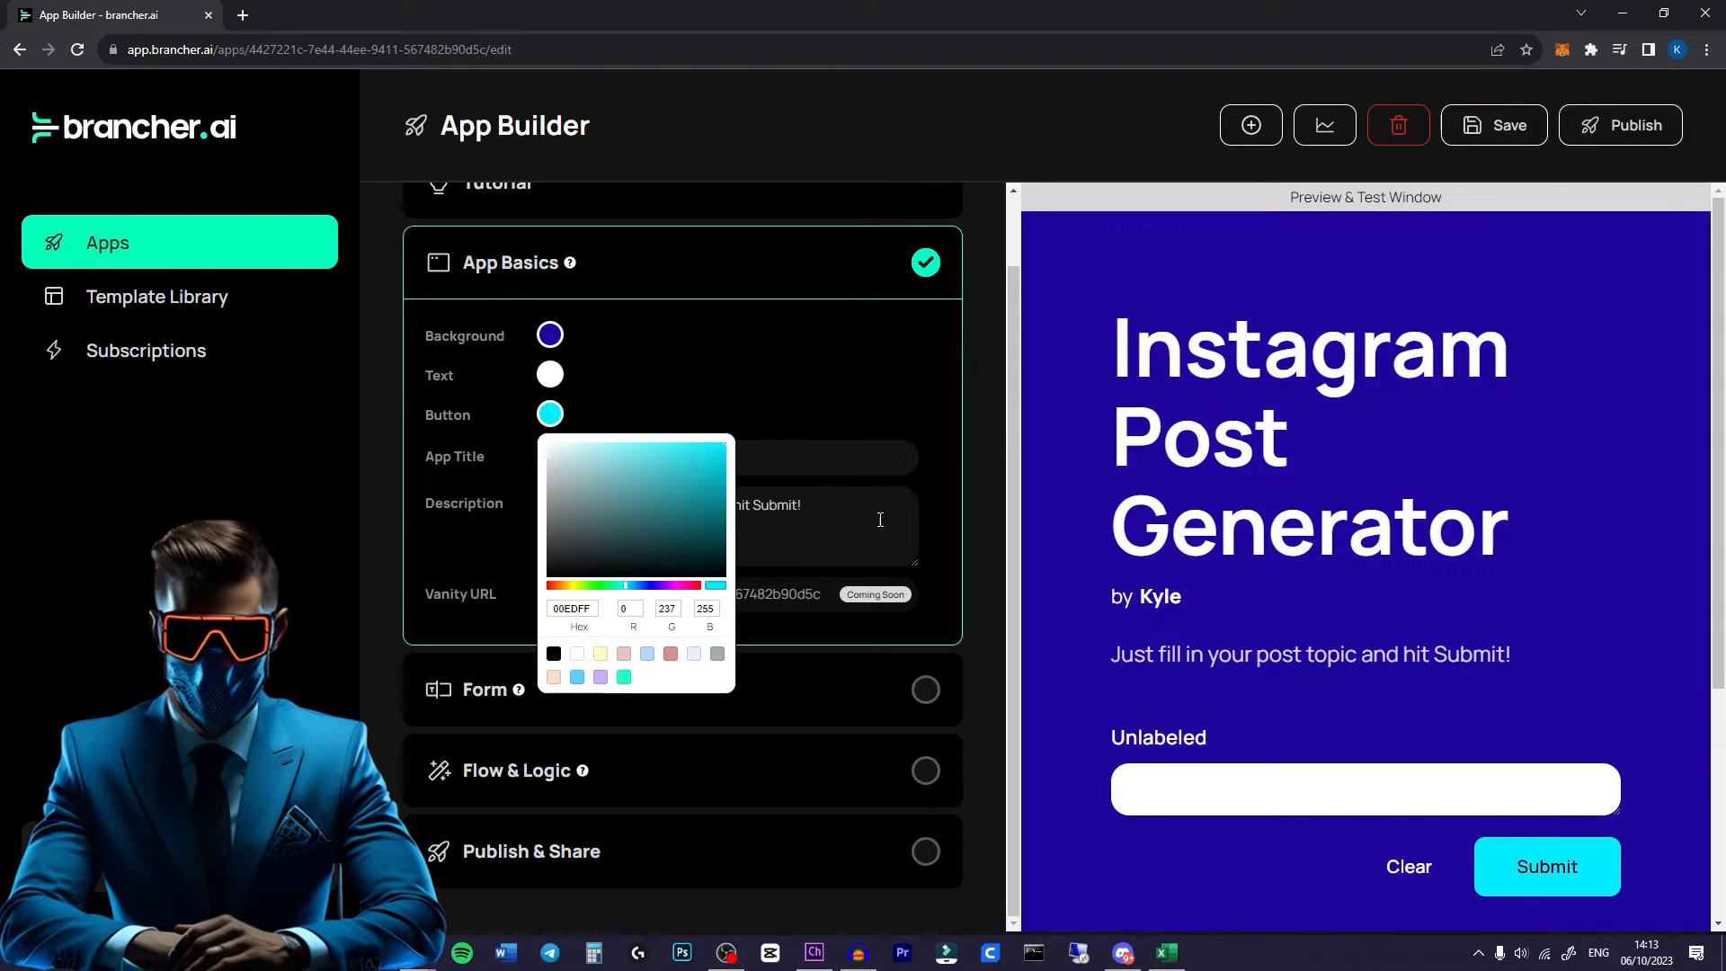
pyautogui.click(940, 668)
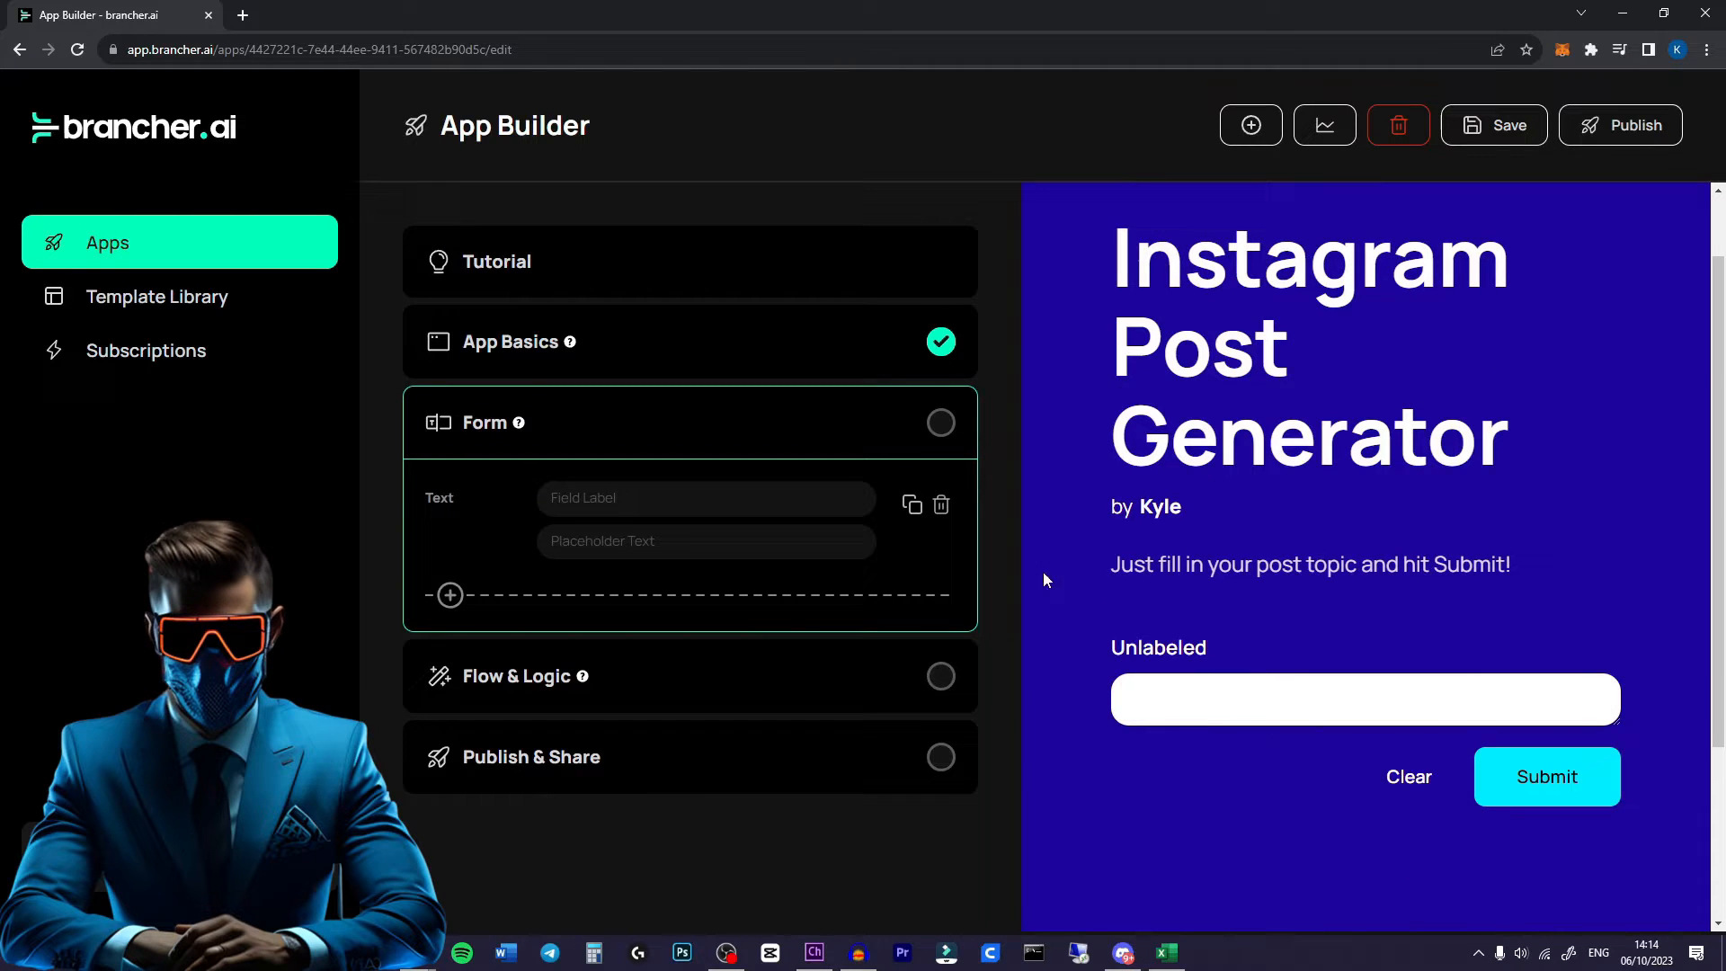
pyautogui.moveTo(525, 570)
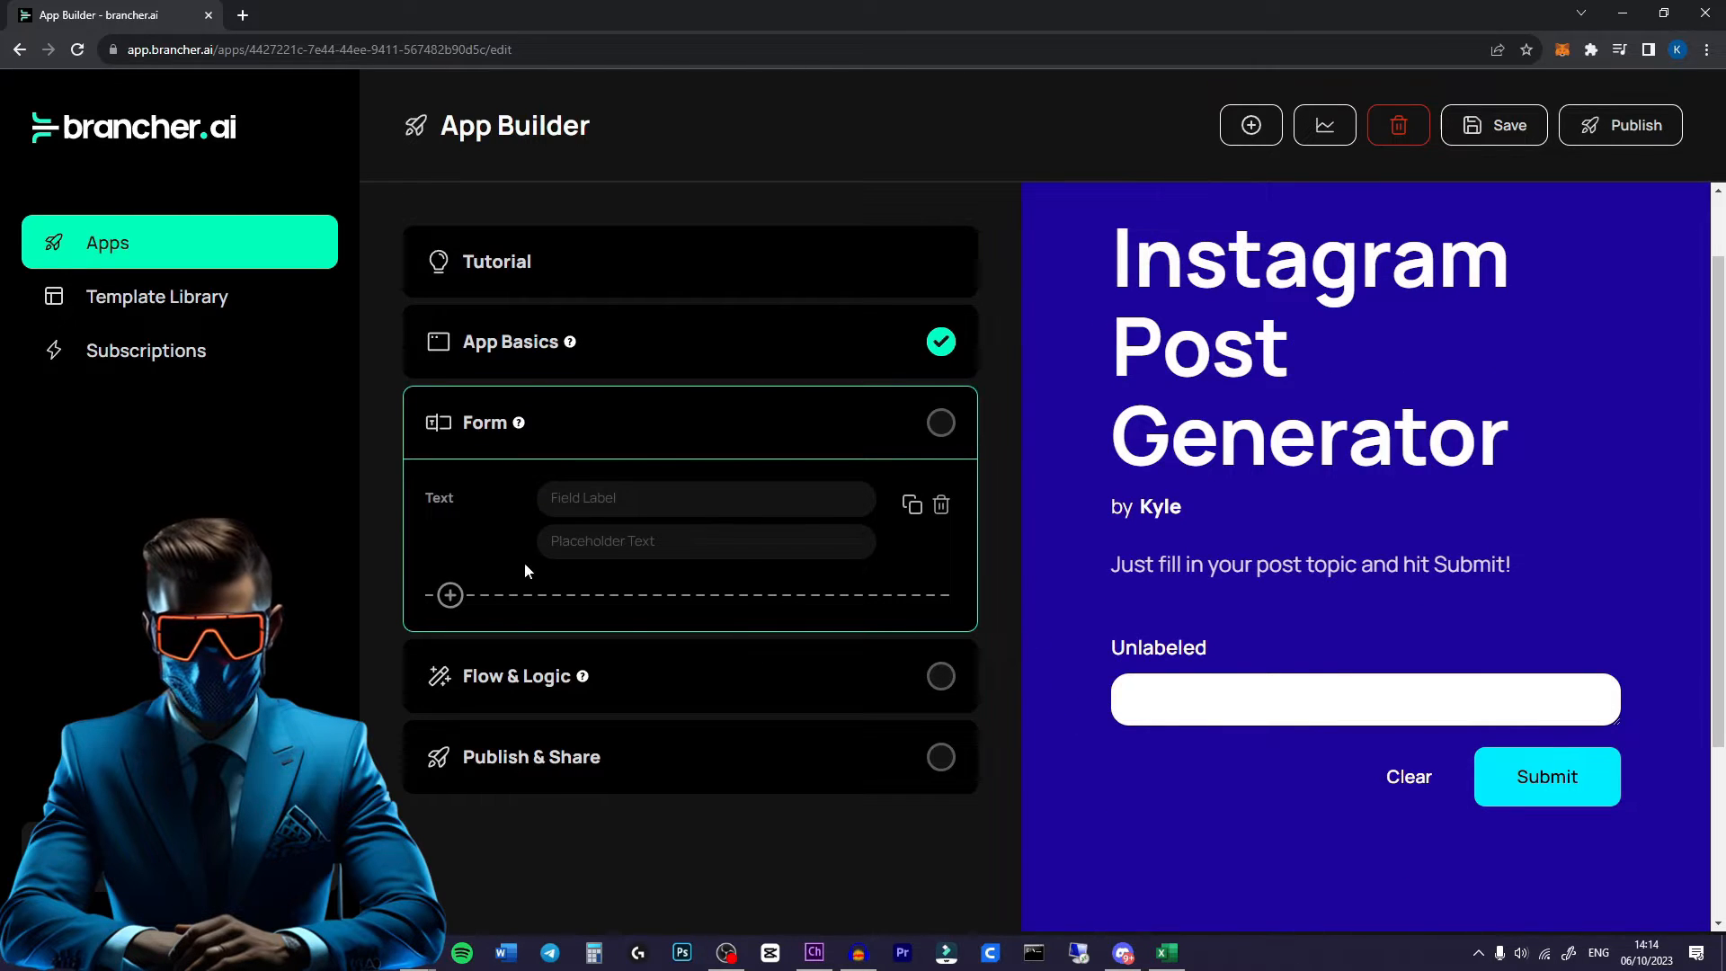
# Label the text field 'Topic' with placeholder 'e.g. a walk in nature'.
pyautogui.click(449, 595)
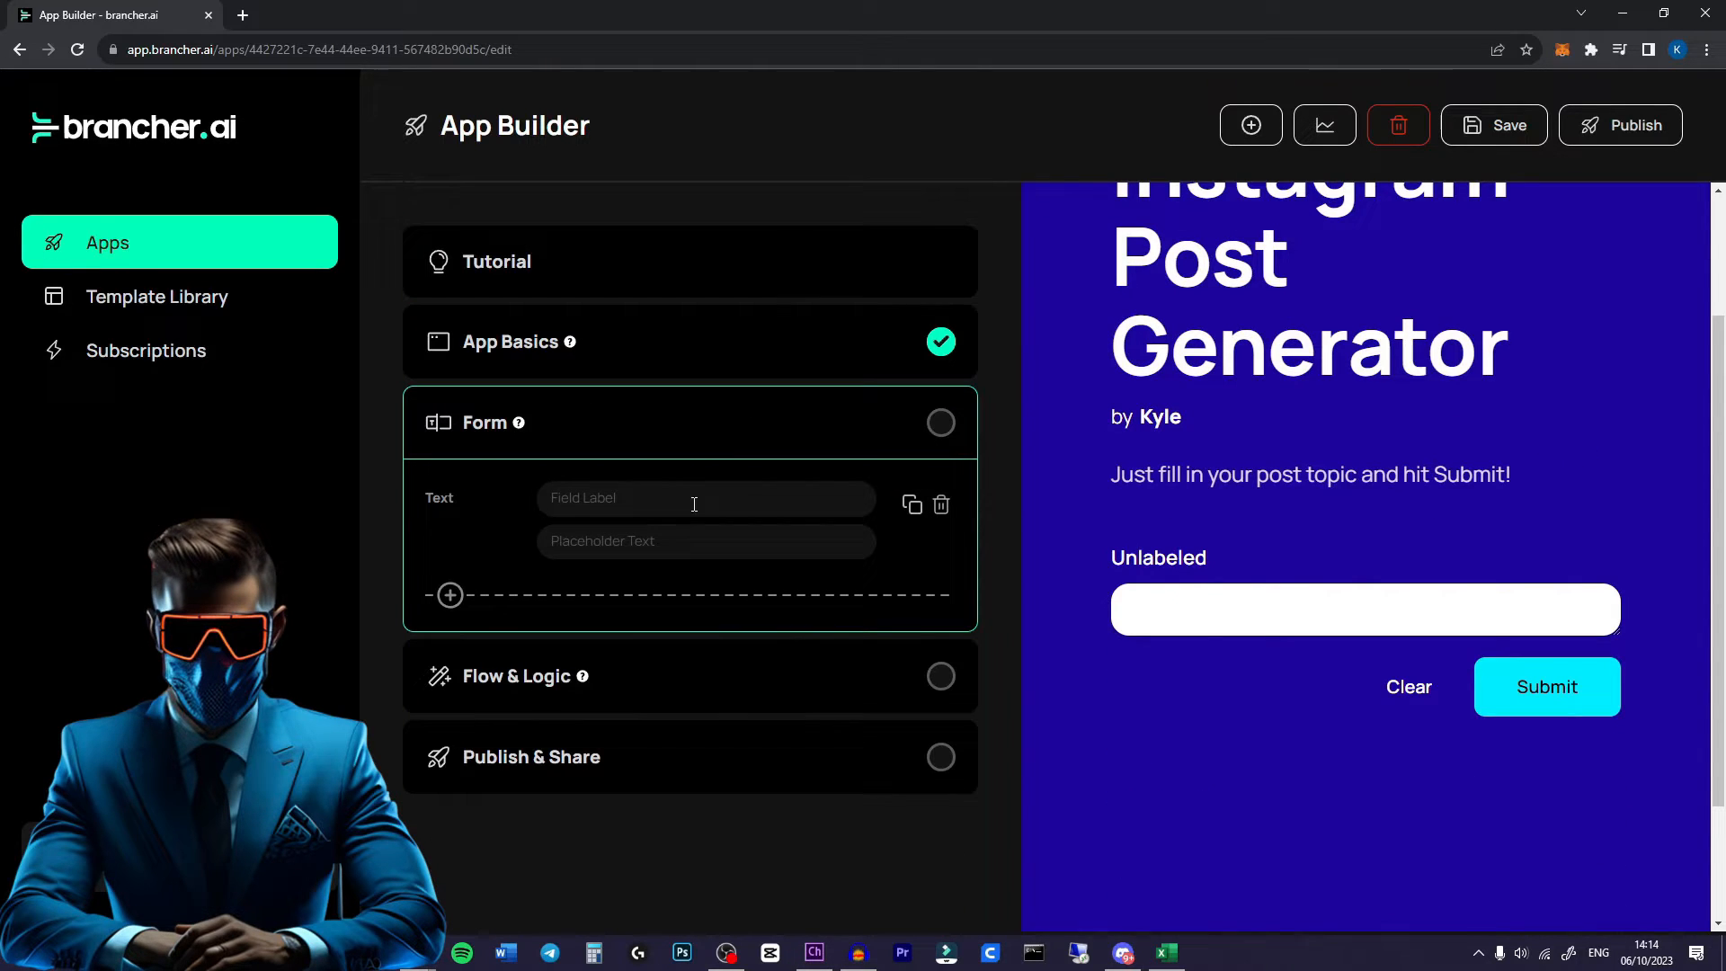
pyautogui.write('T')
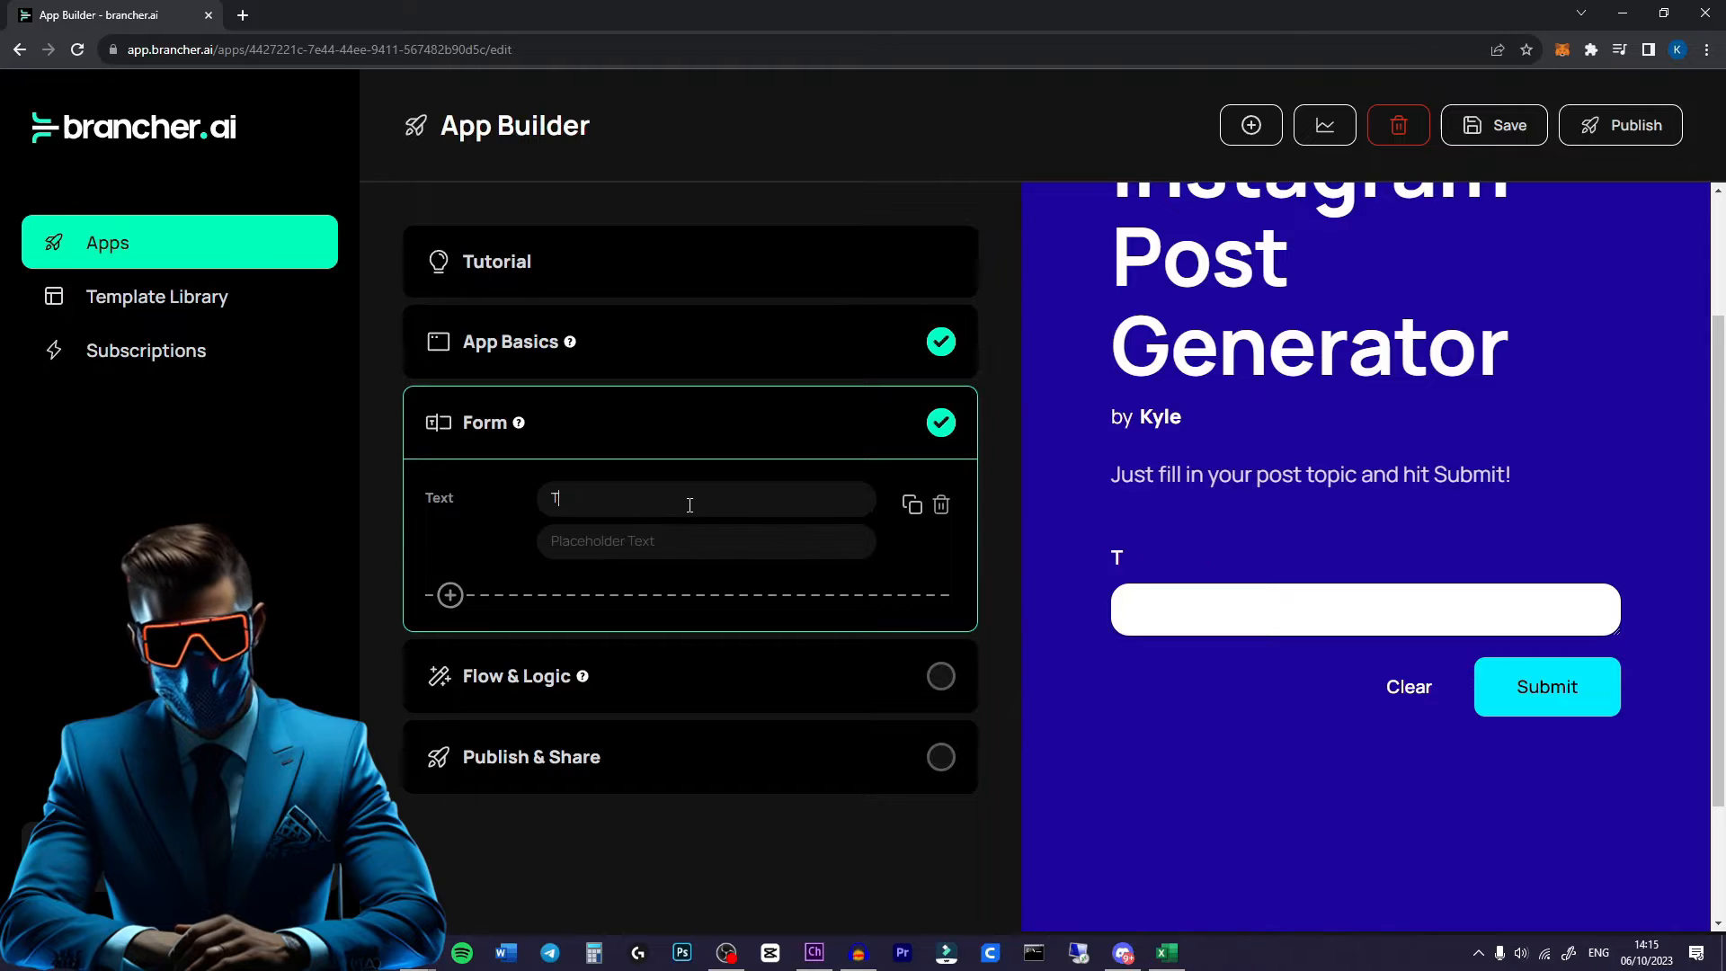
pyautogui.write('opic')
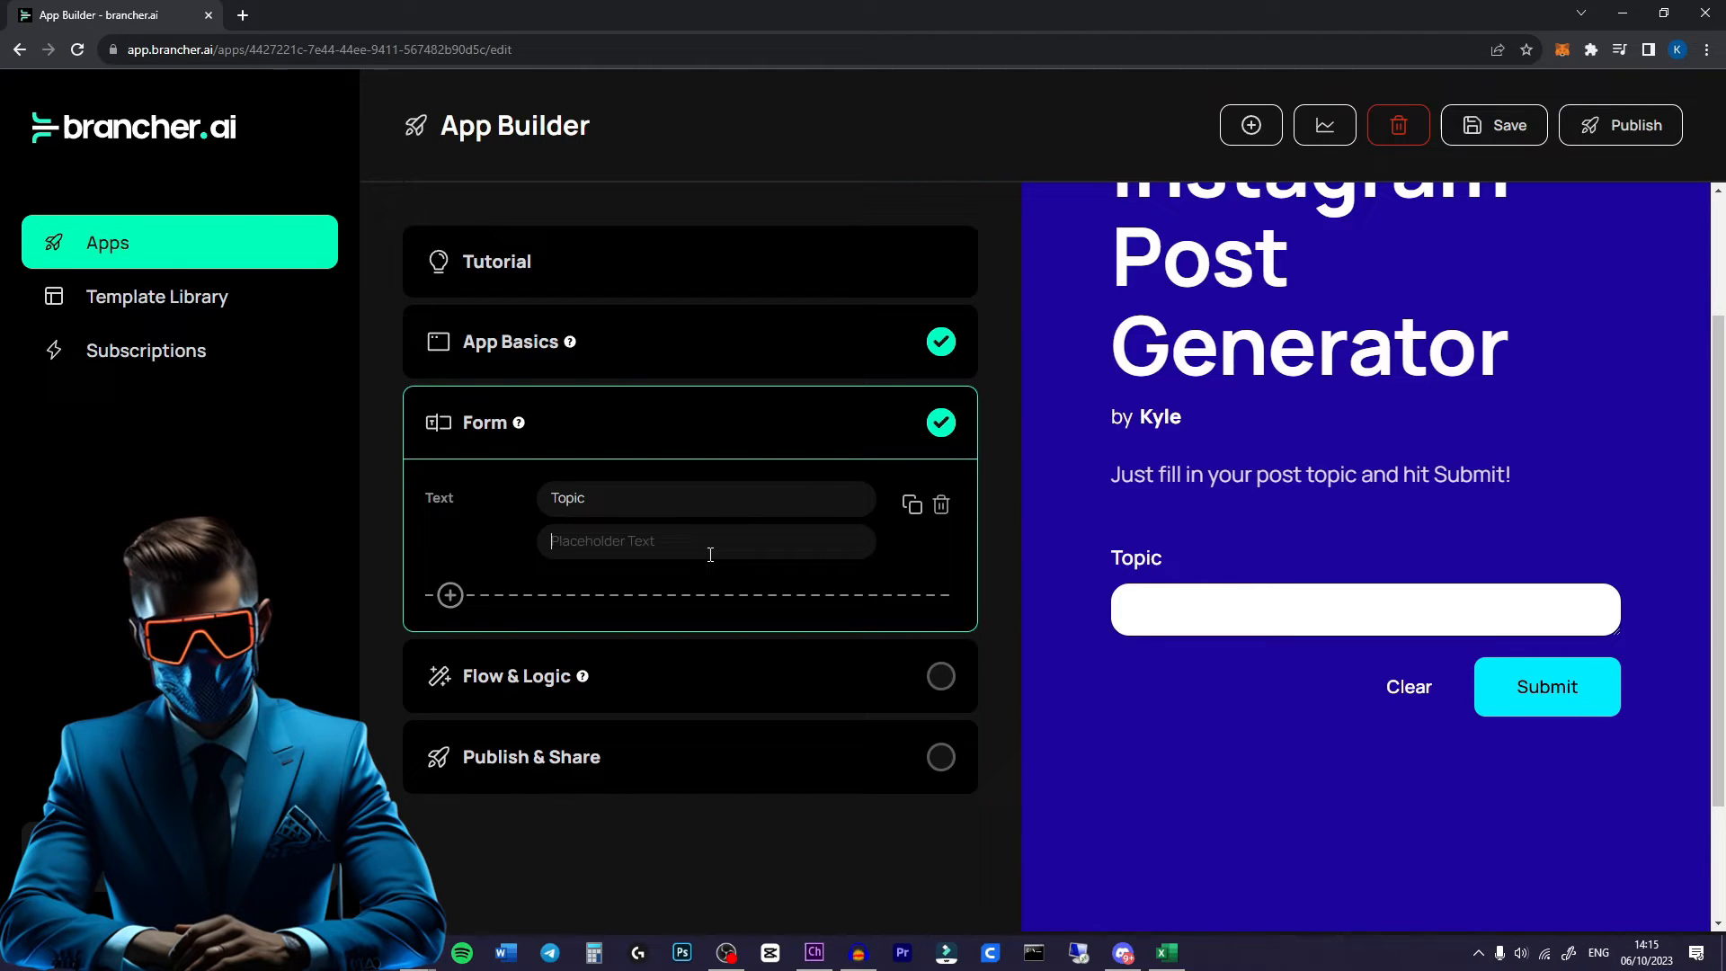
pyautogui.write('e.g. a walk in nature')
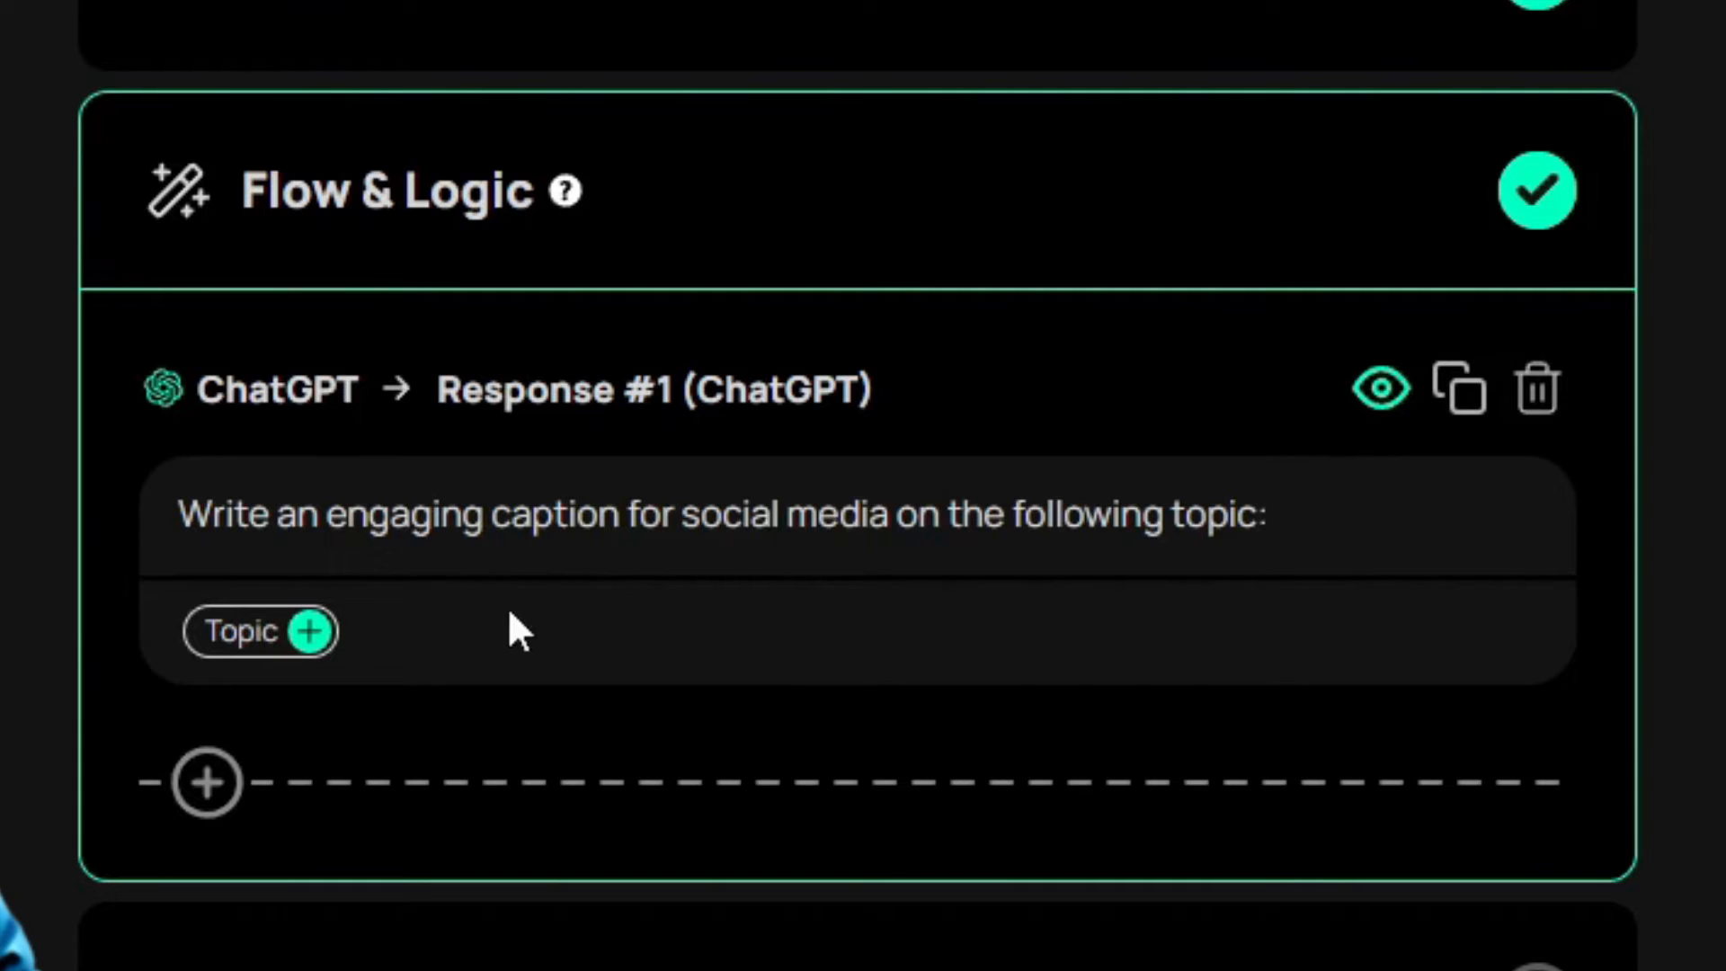
pyautogui.moveTo(1109, 649)
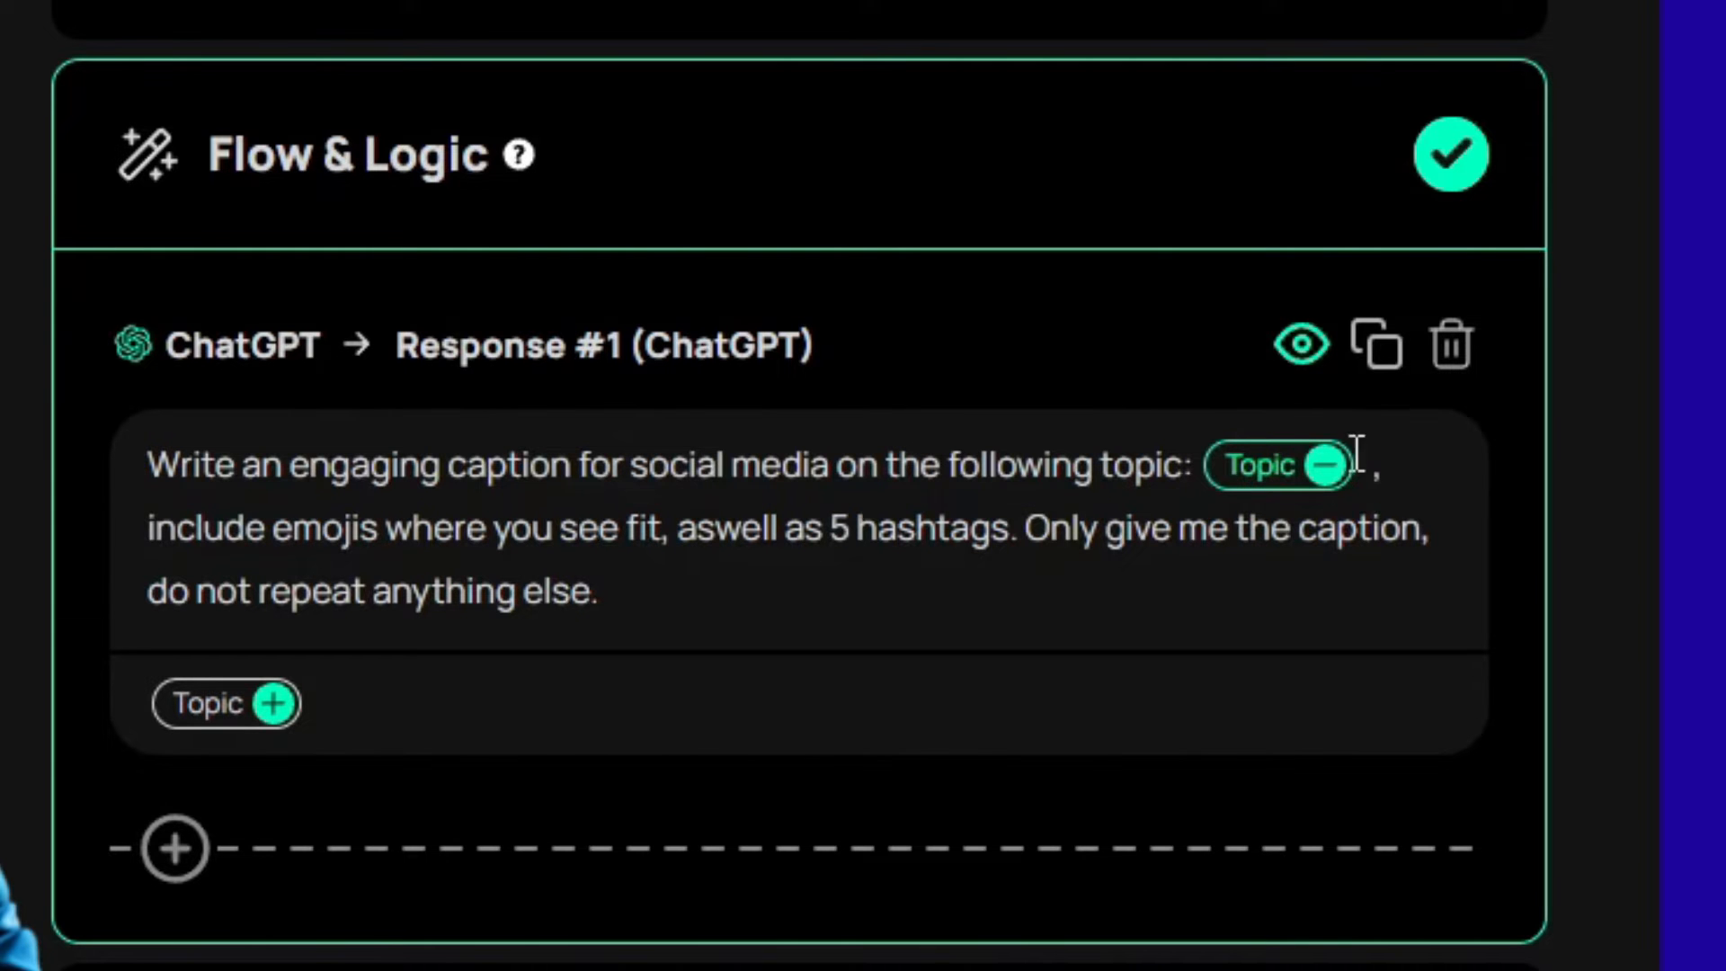
pyautogui.moveTo(602, 680)
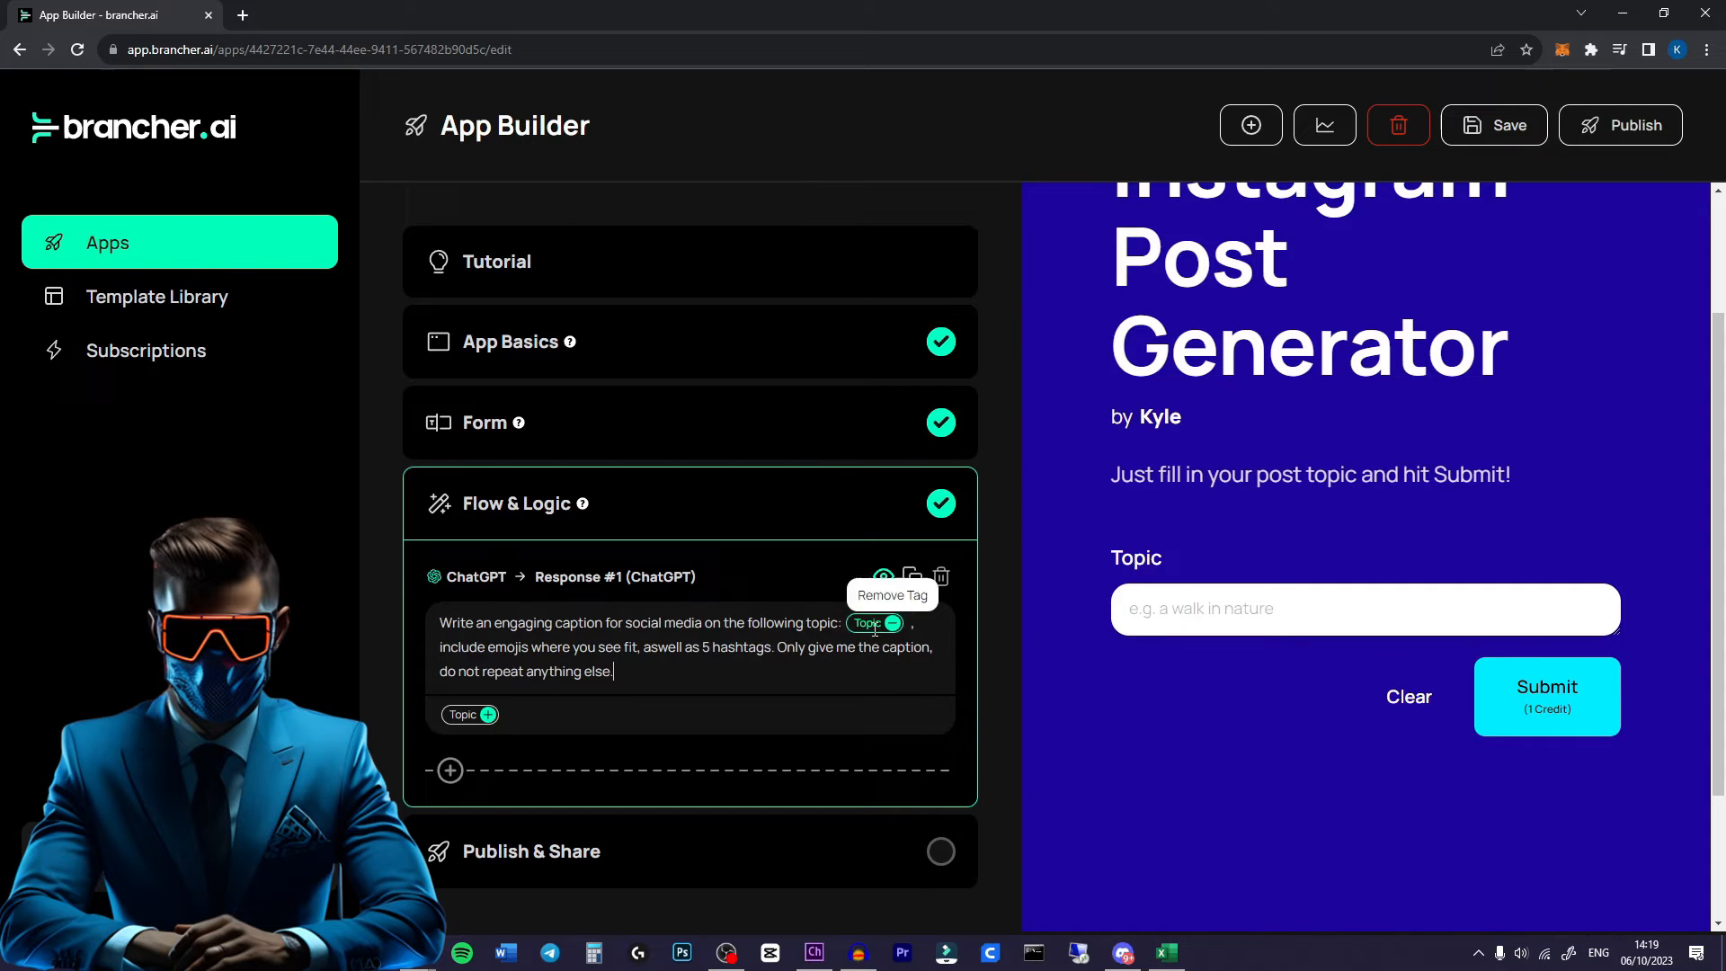
pyautogui.moveTo(660, 712)
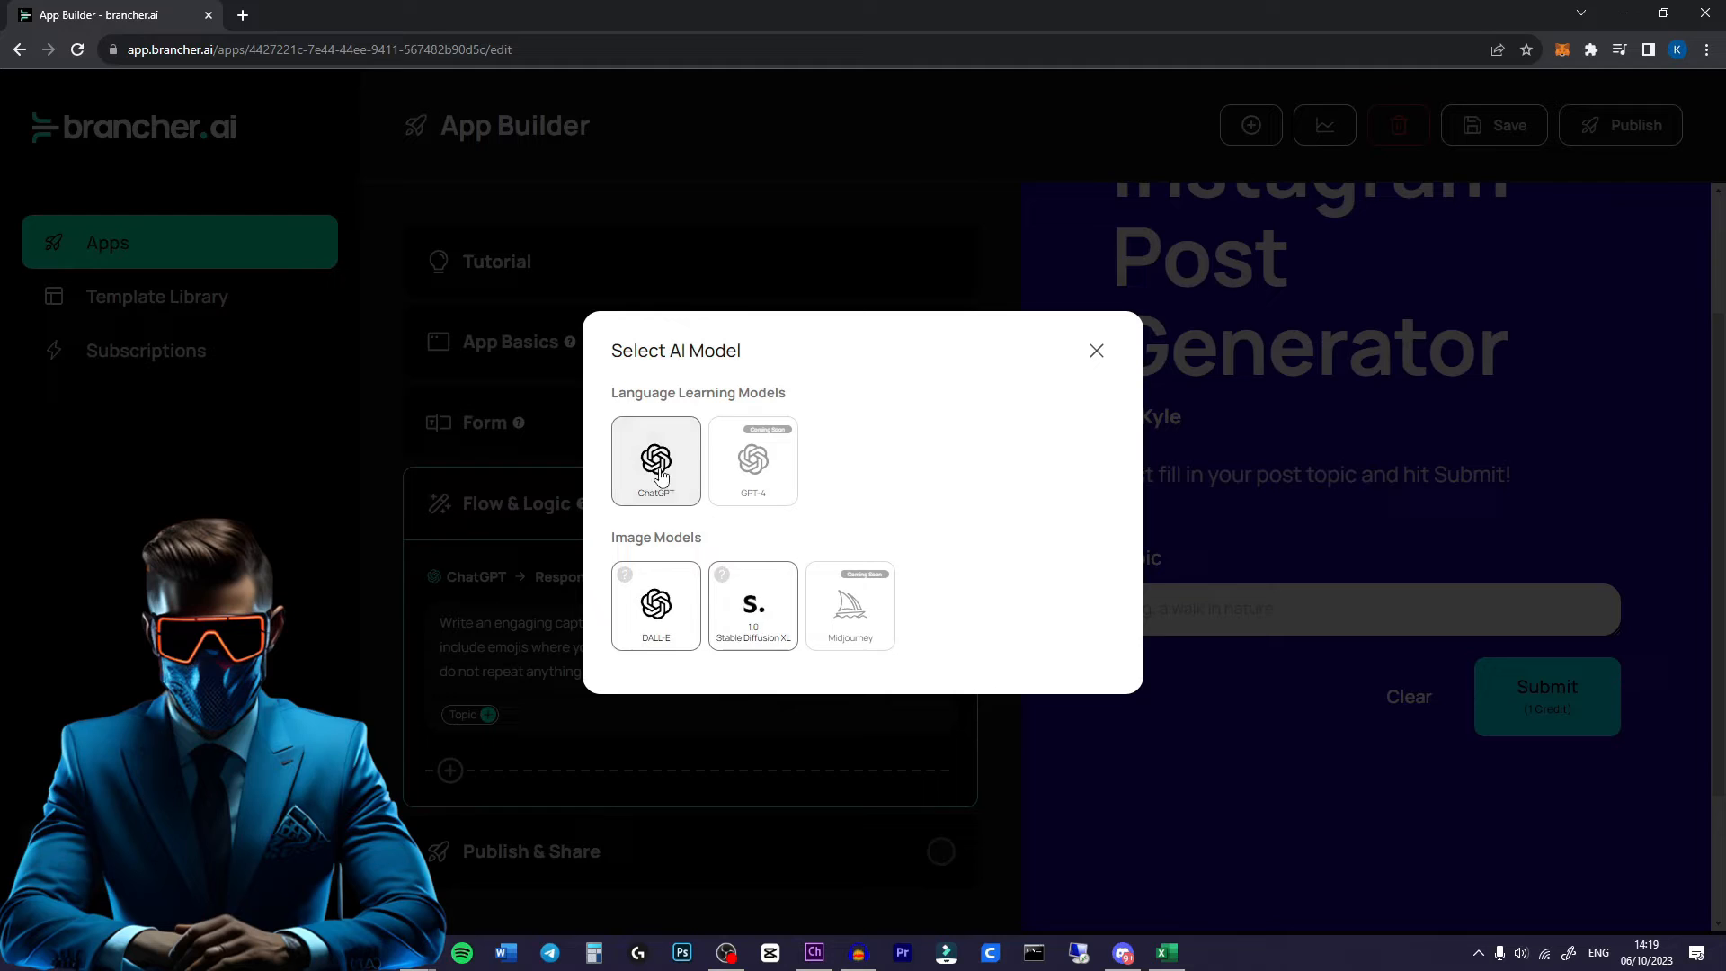
# Add a second ChatGPT step producing a DALL-E prompt from Topic, hidden from users.
pyautogui.click(654, 462)
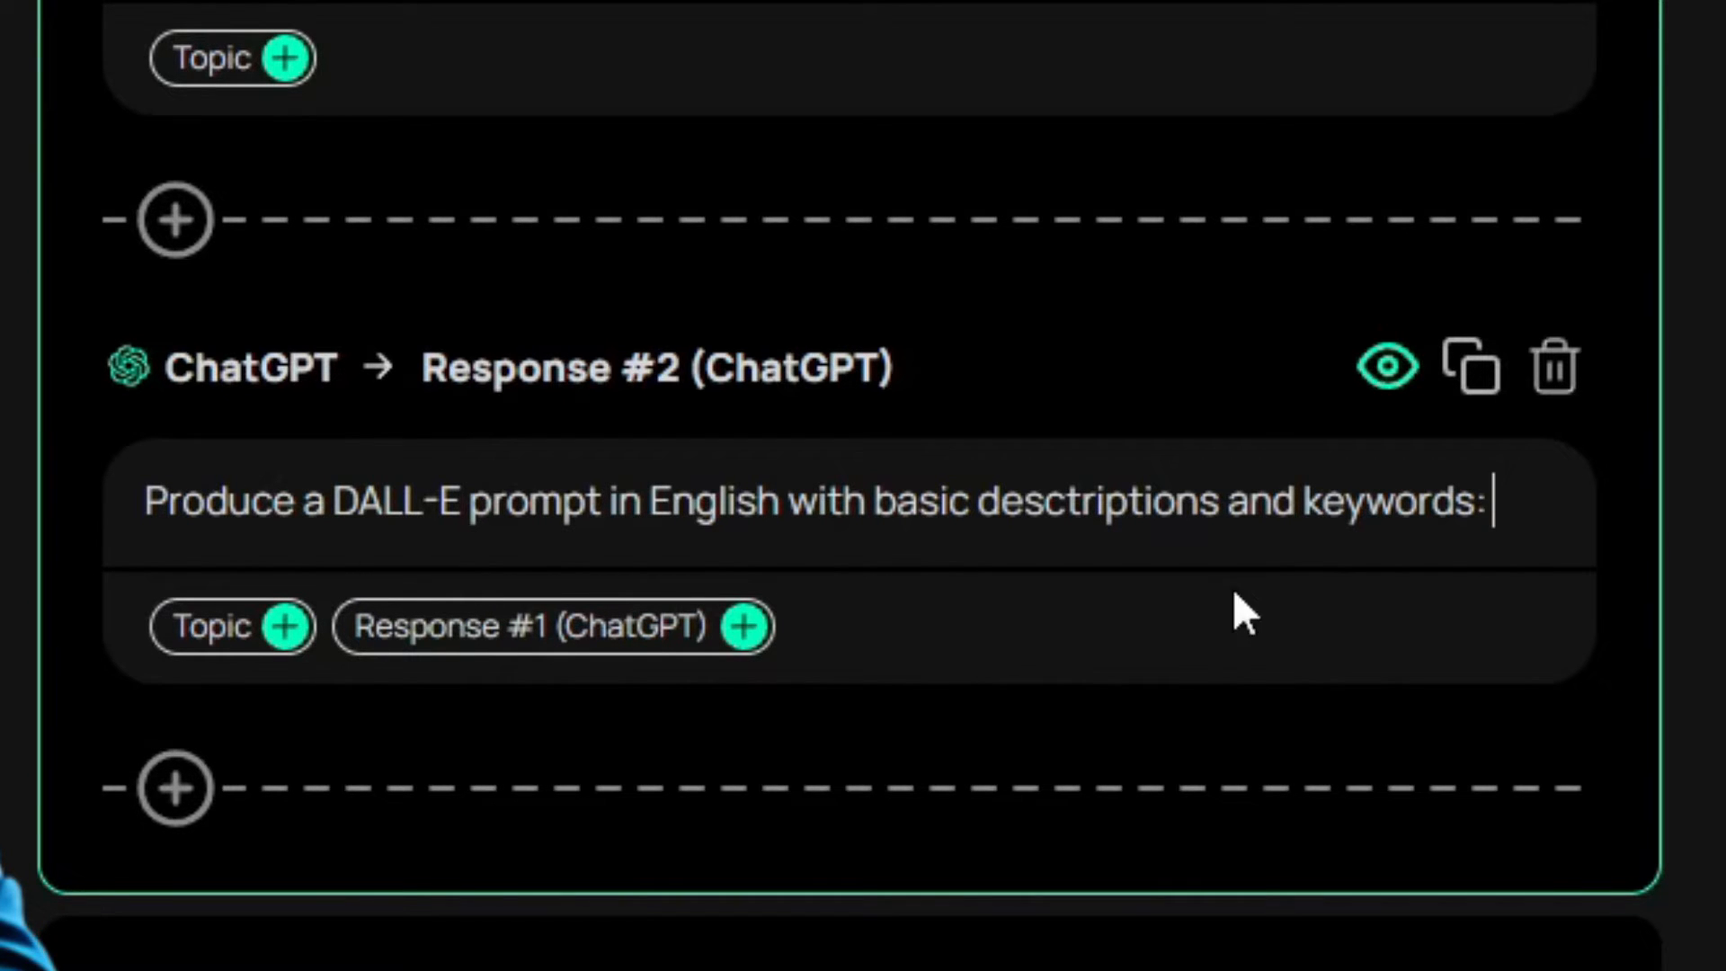
pyautogui.moveTo(507, 757)
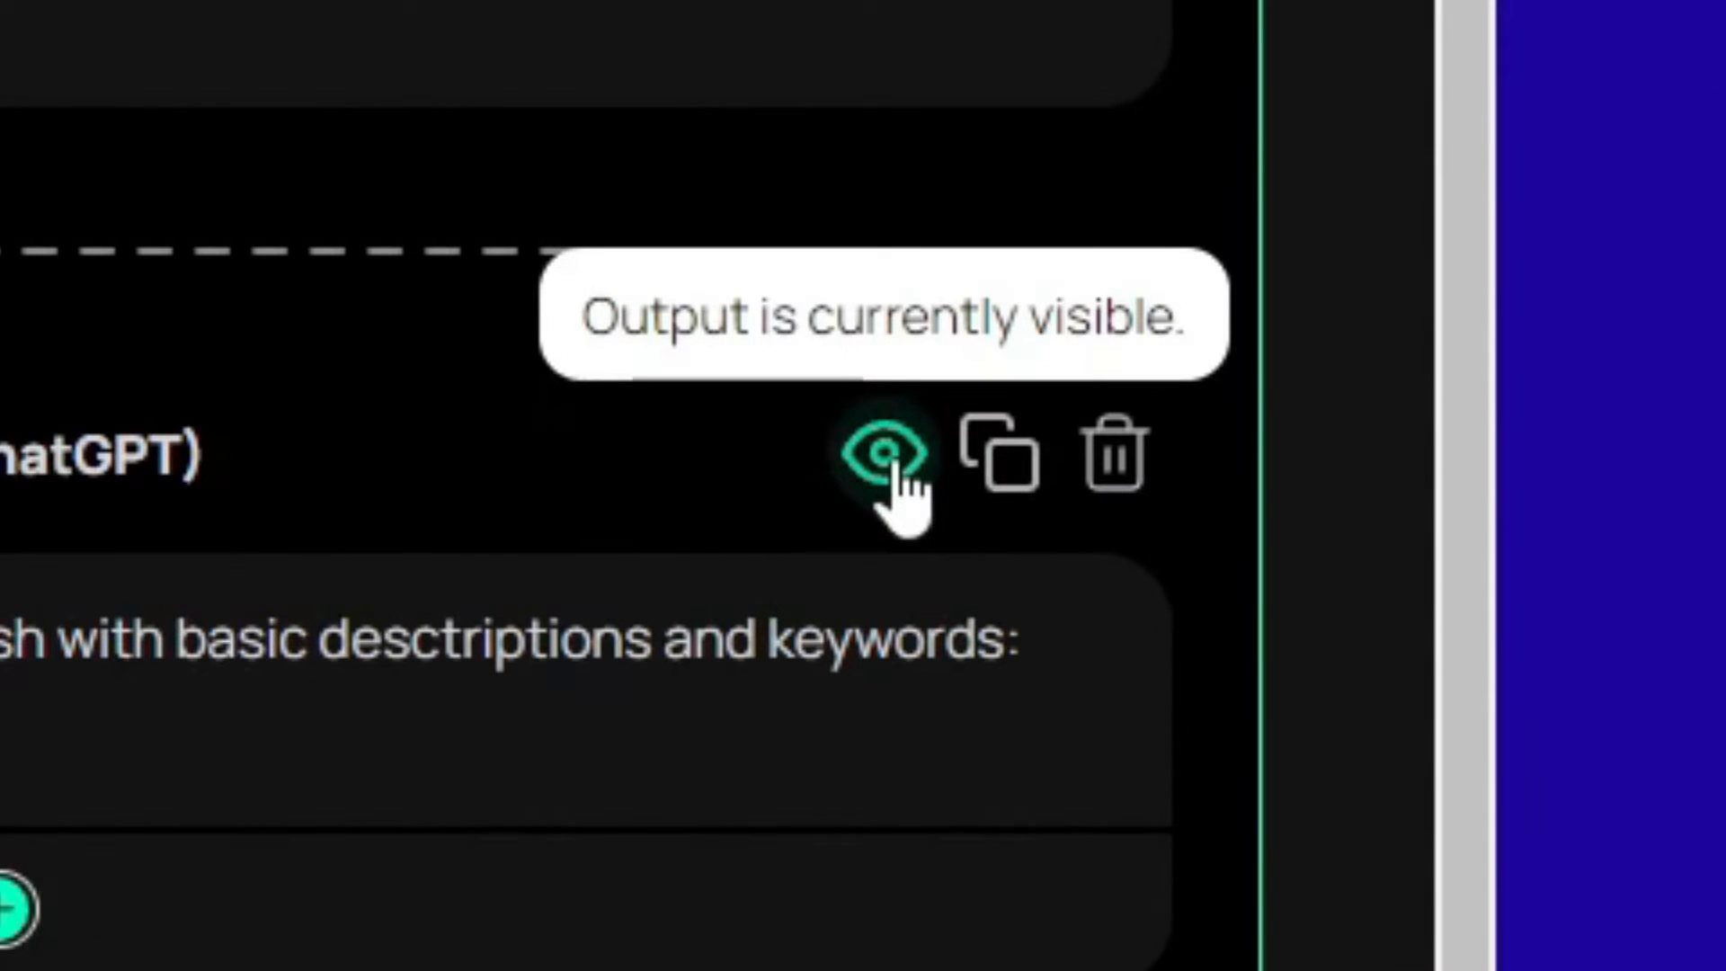
pyautogui.click(884, 457)
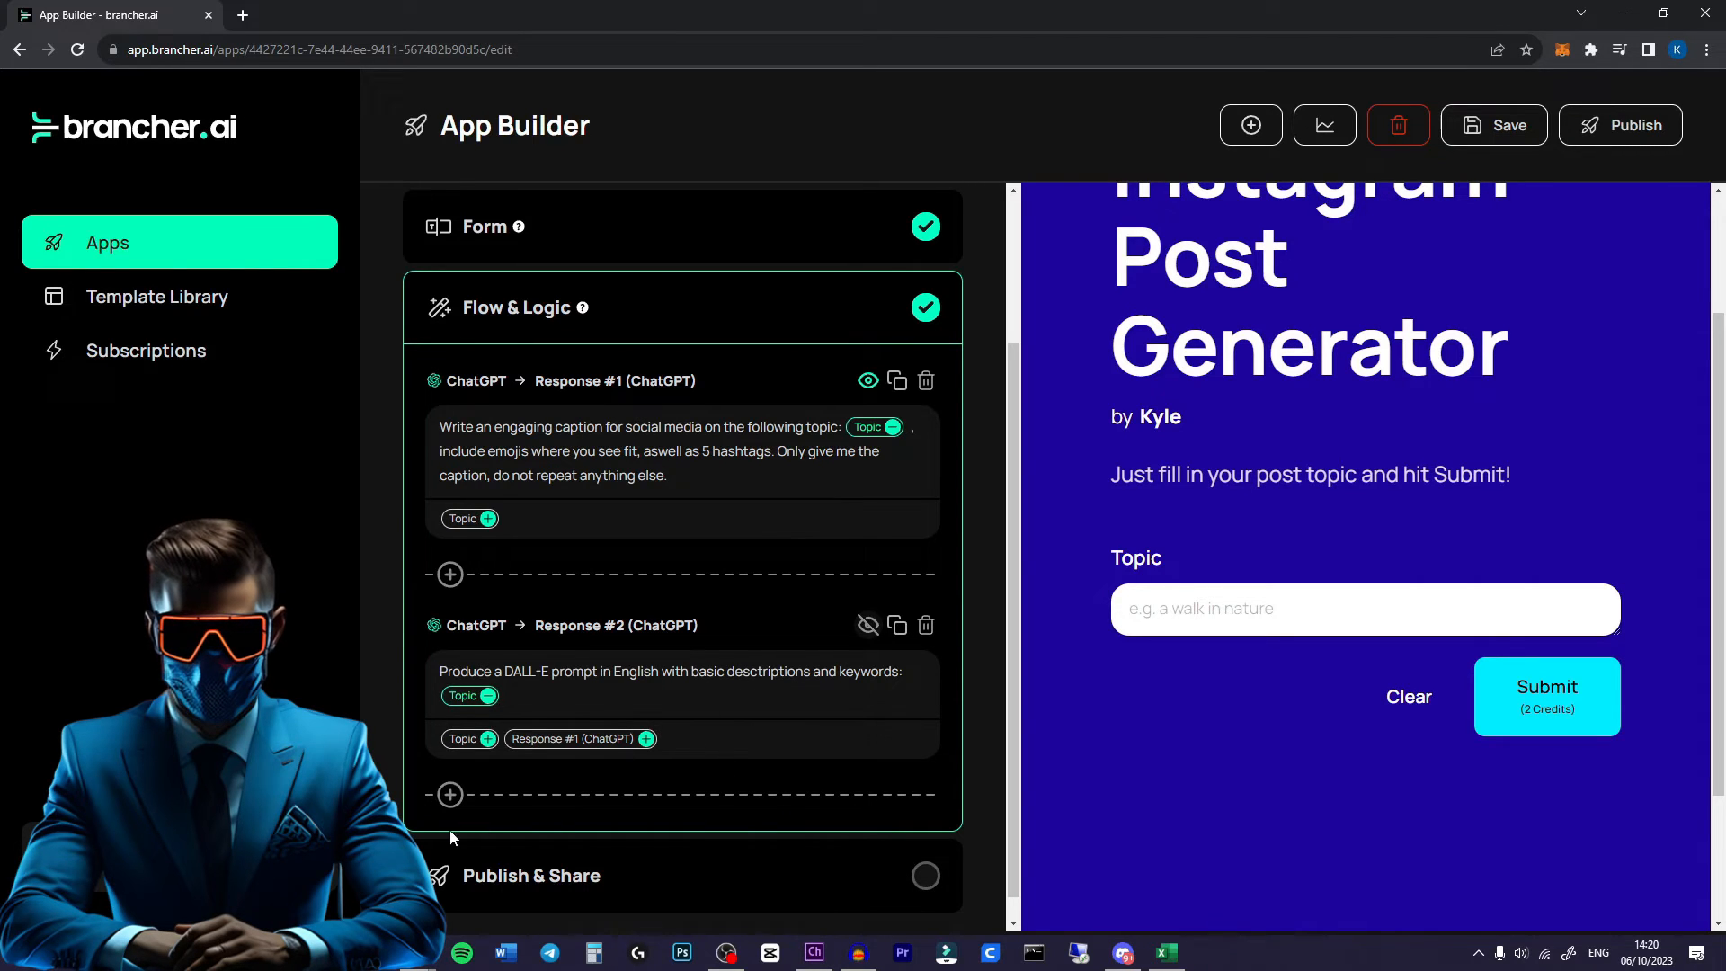
# Add a DALL-E step fed by the Response #2 (ChatGPT) tag as its prompt.
pyautogui.click(449, 795)
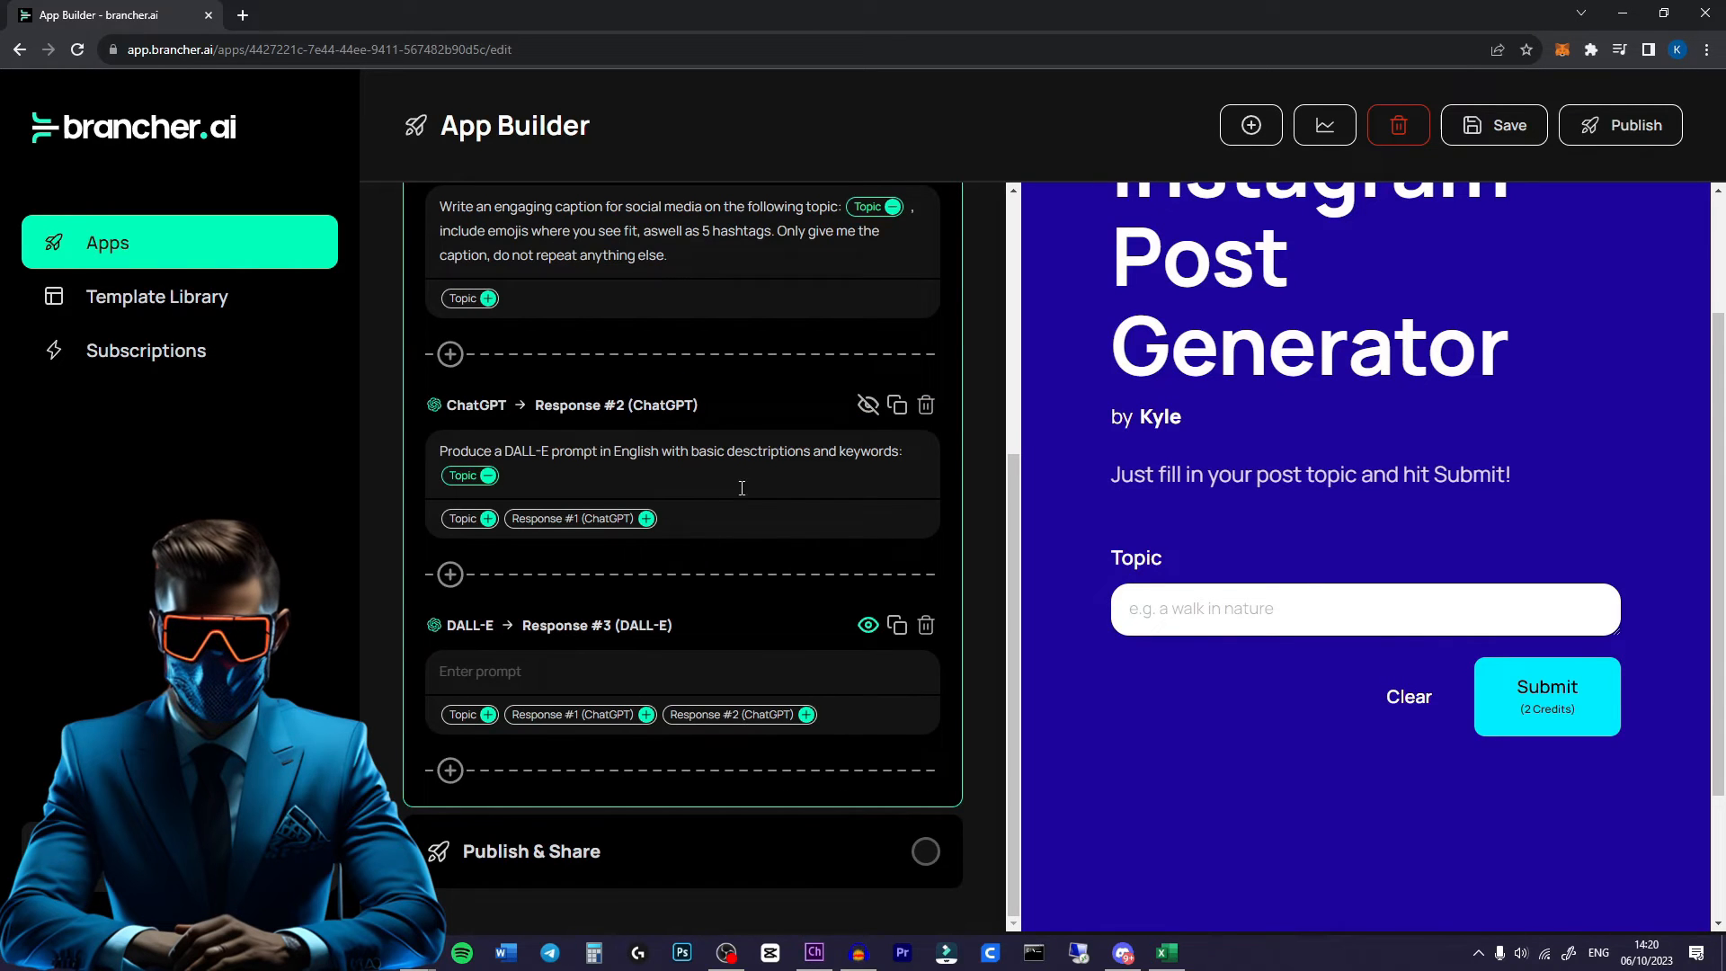
pyautogui.moveTo(807, 714)
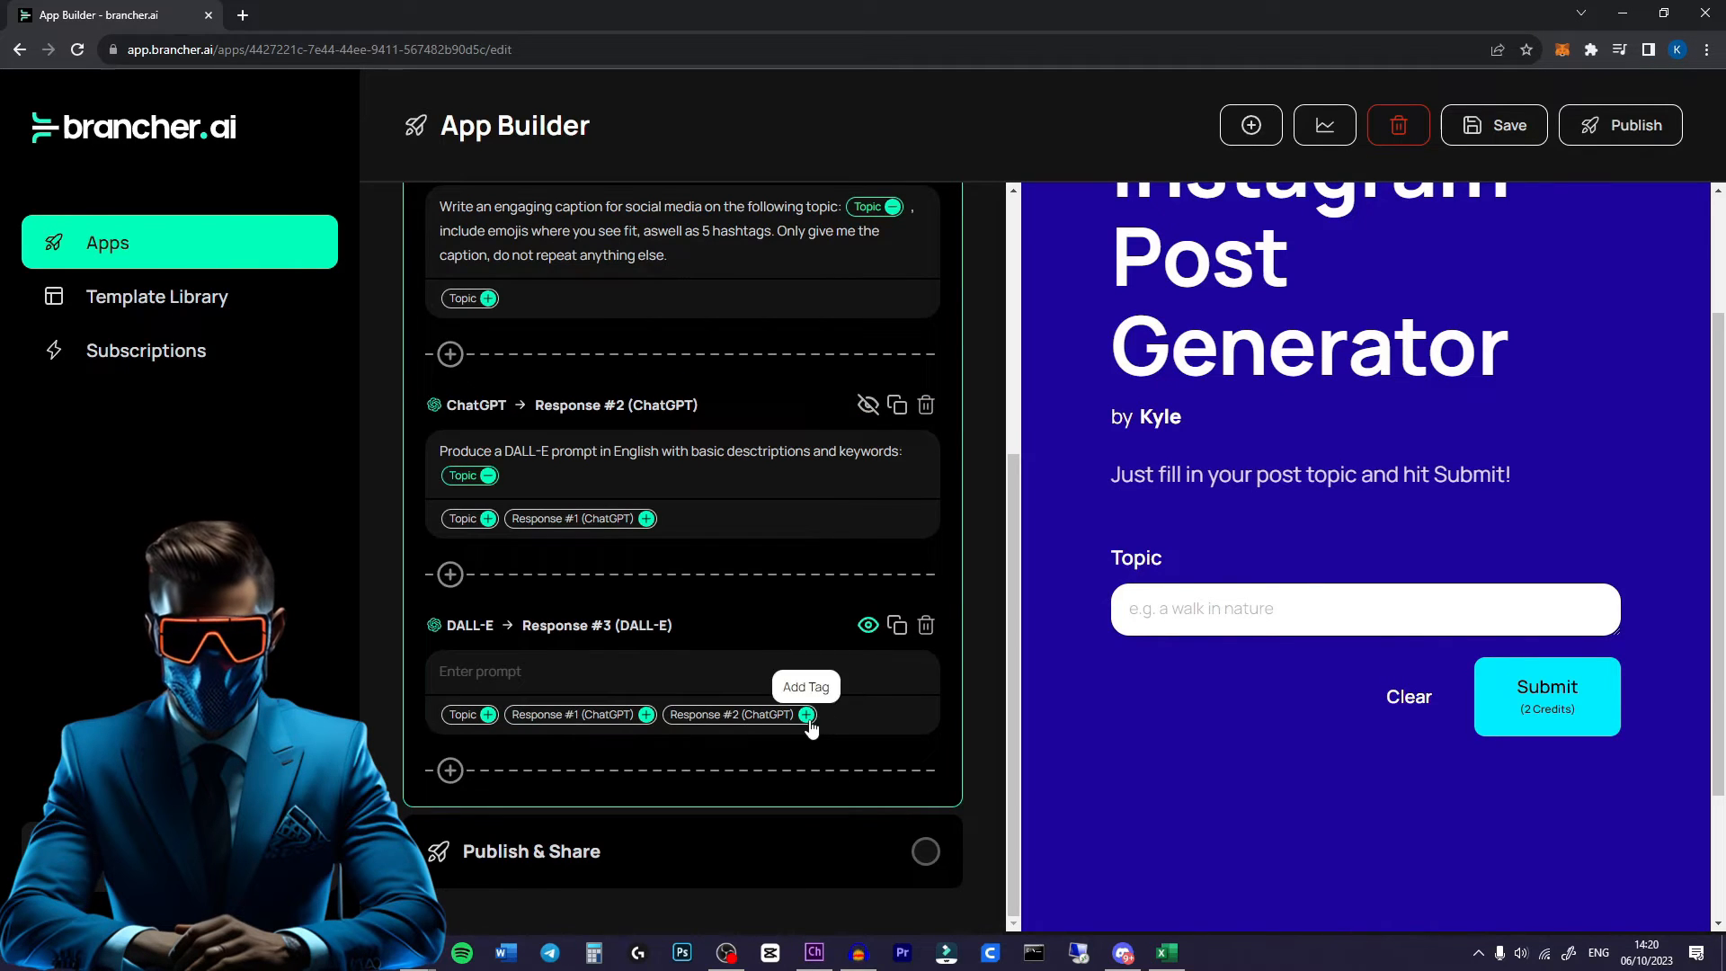
pyautogui.click(808, 714)
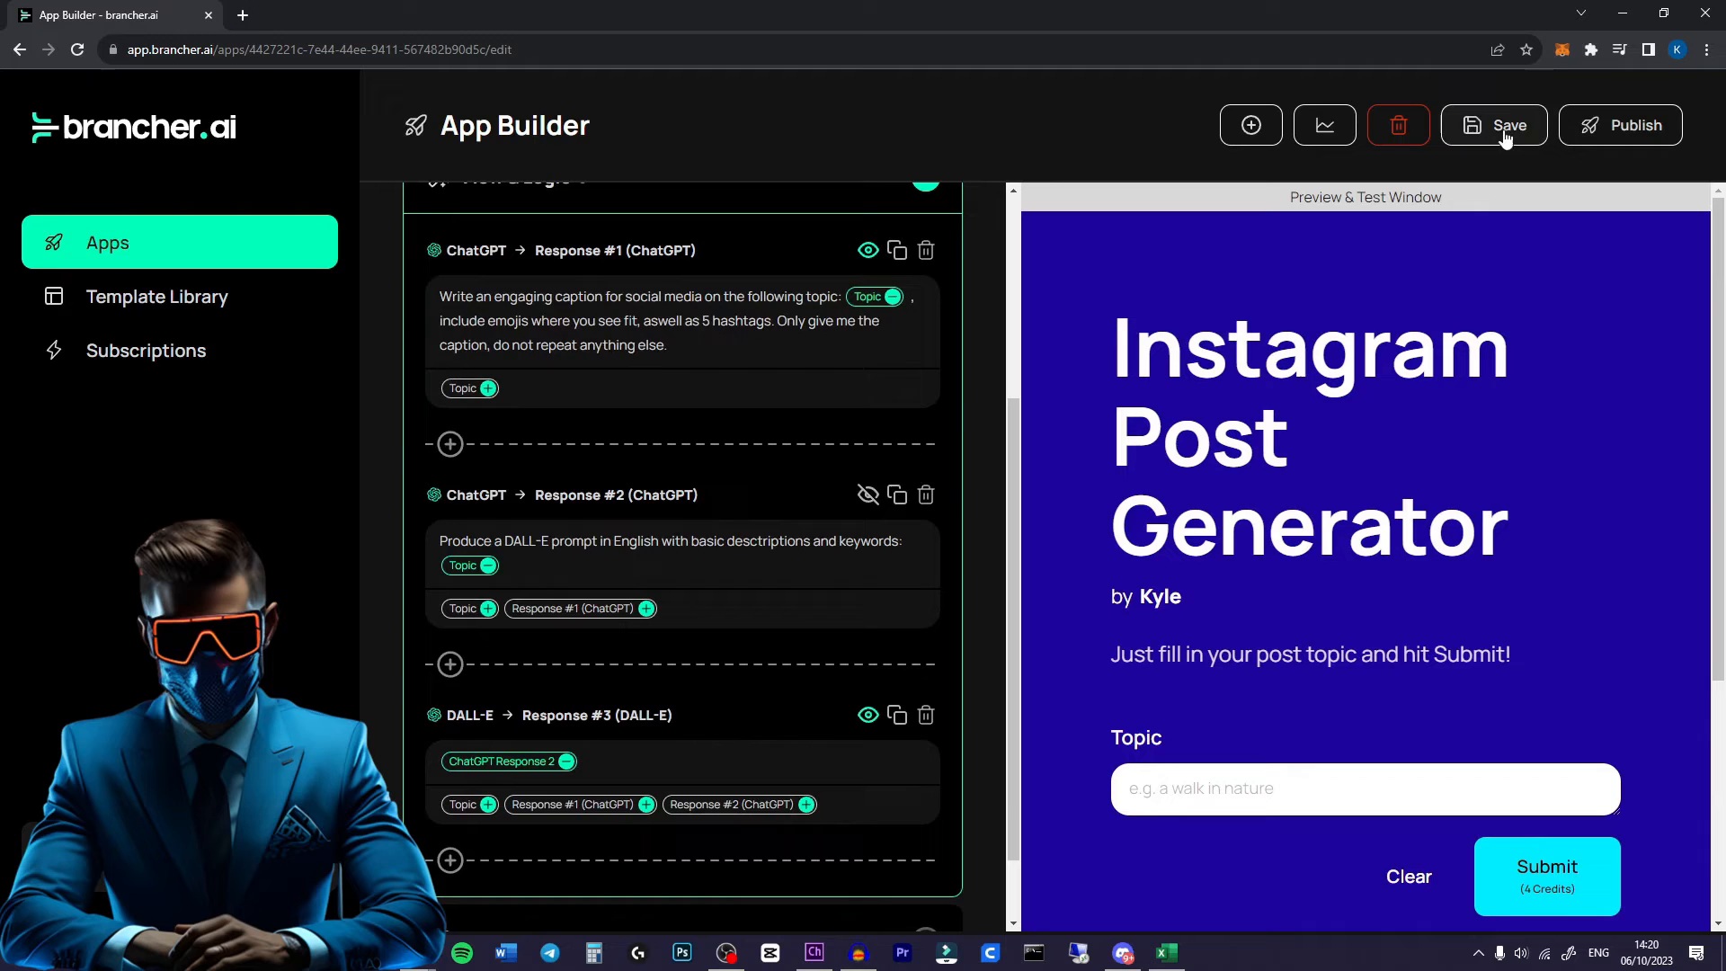
# Save the app and publish it after a sunset beach test post.
pyautogui.click(1494, 124)
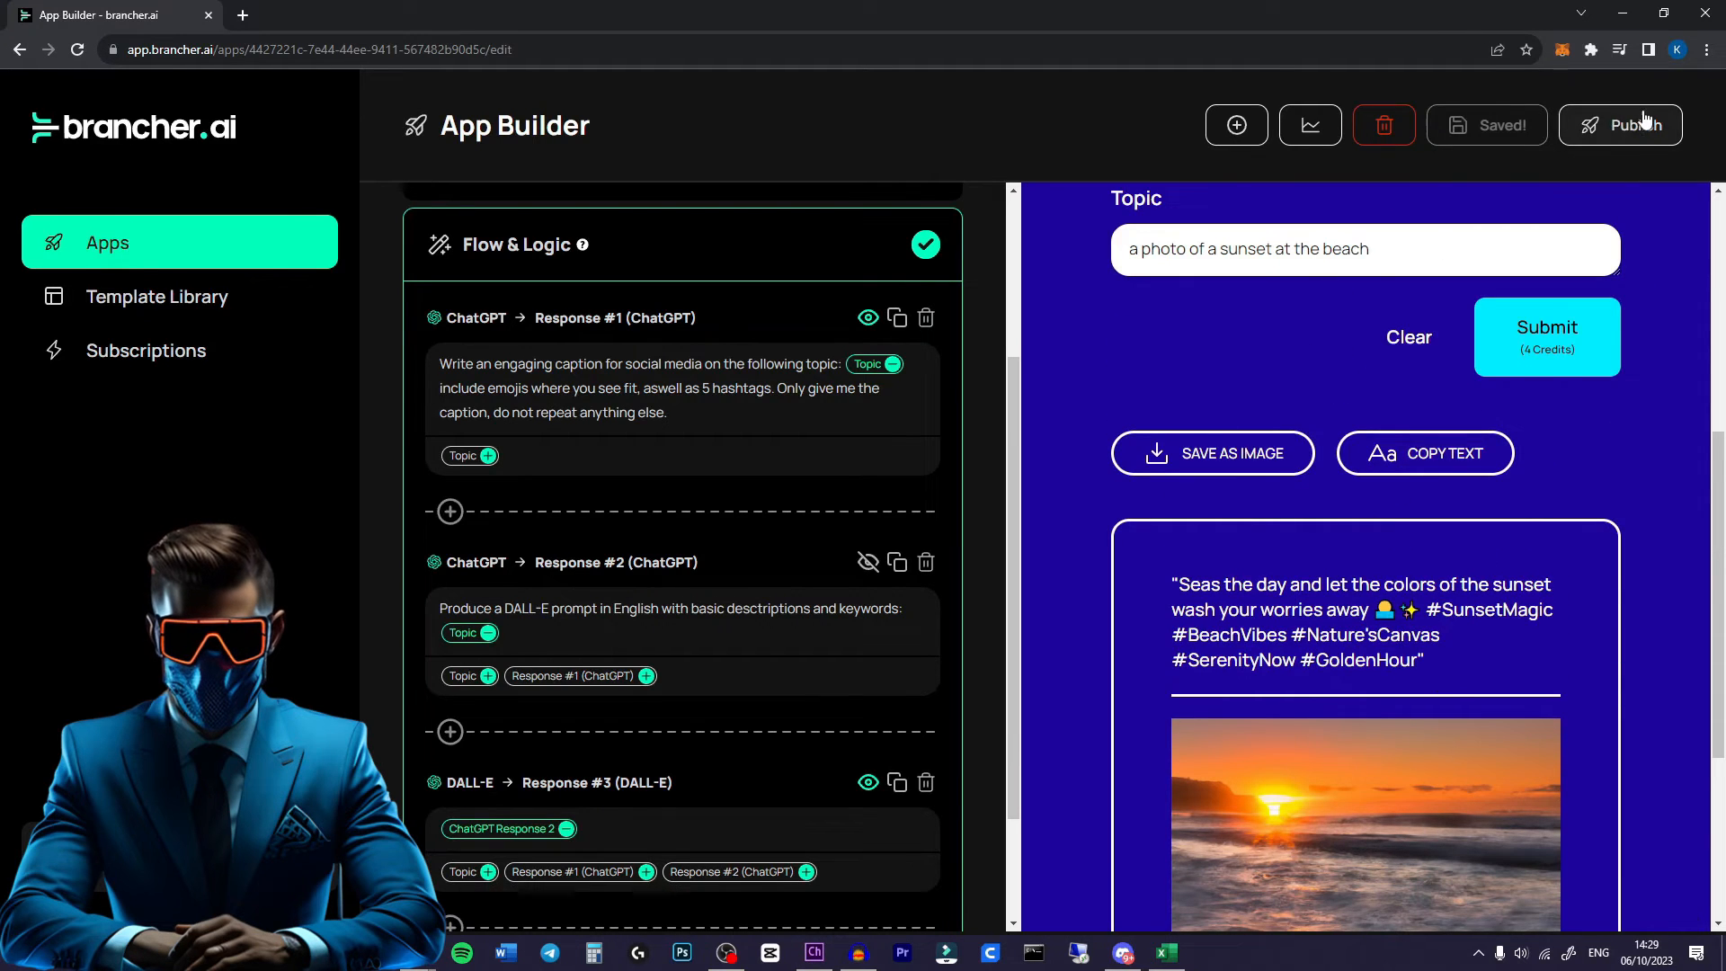
pyautogui.click(1620, 124)
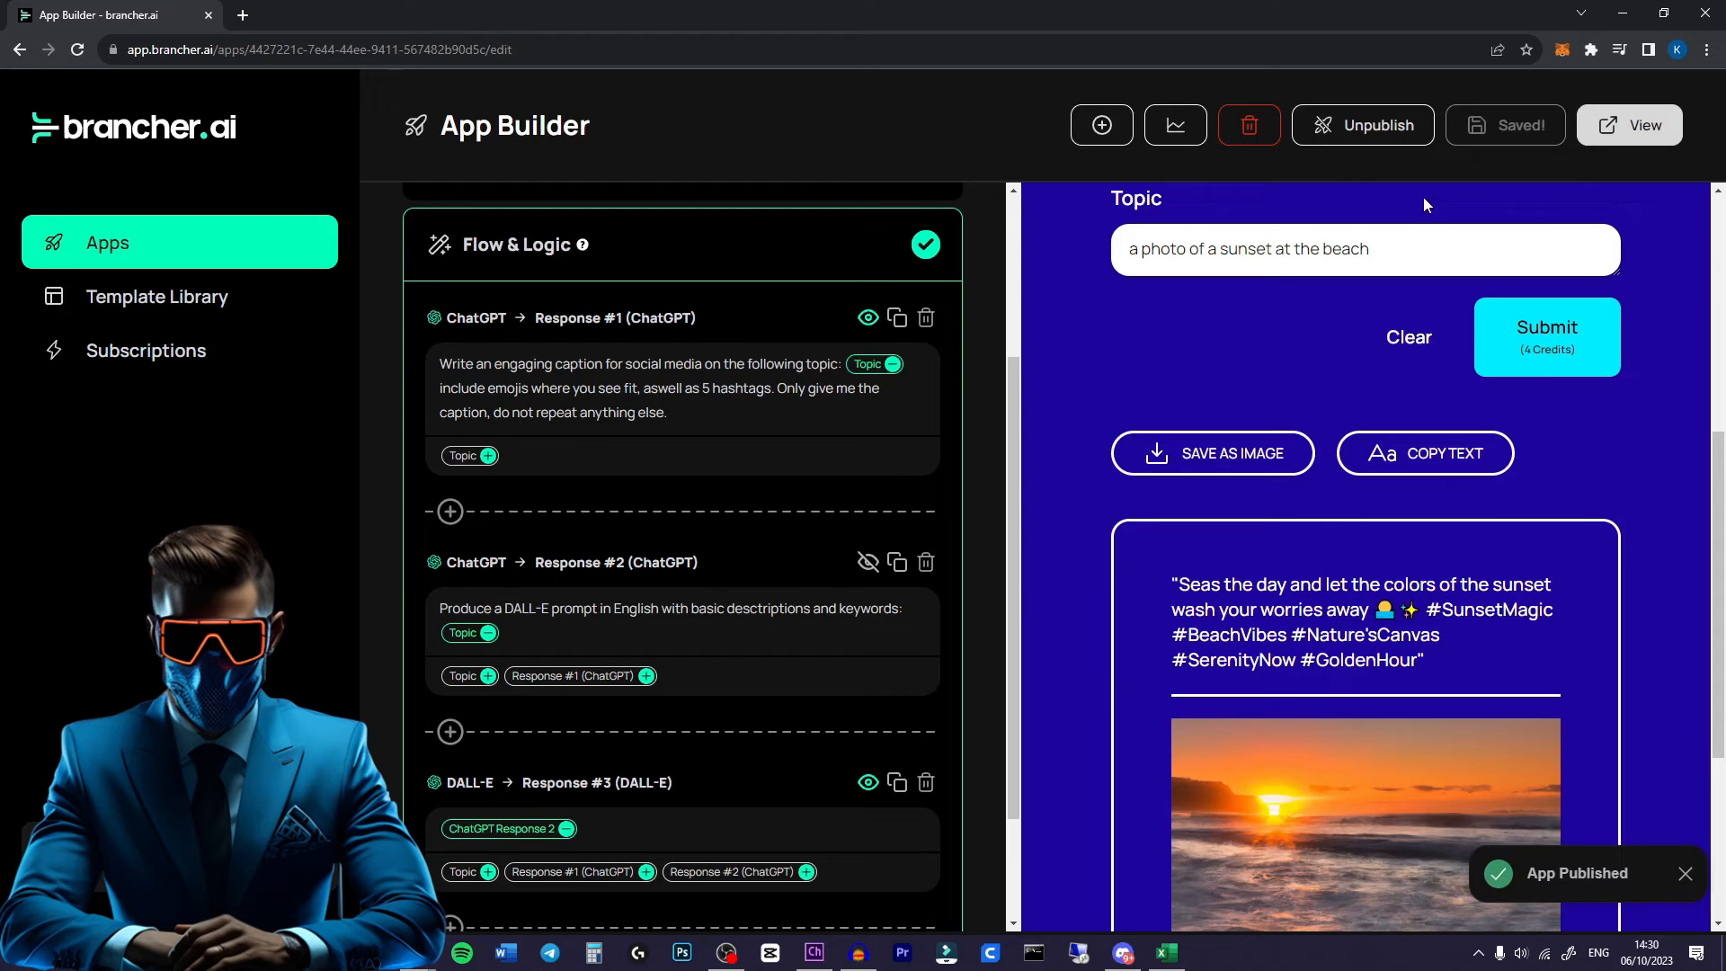
pyautogui.click(1640, 124)
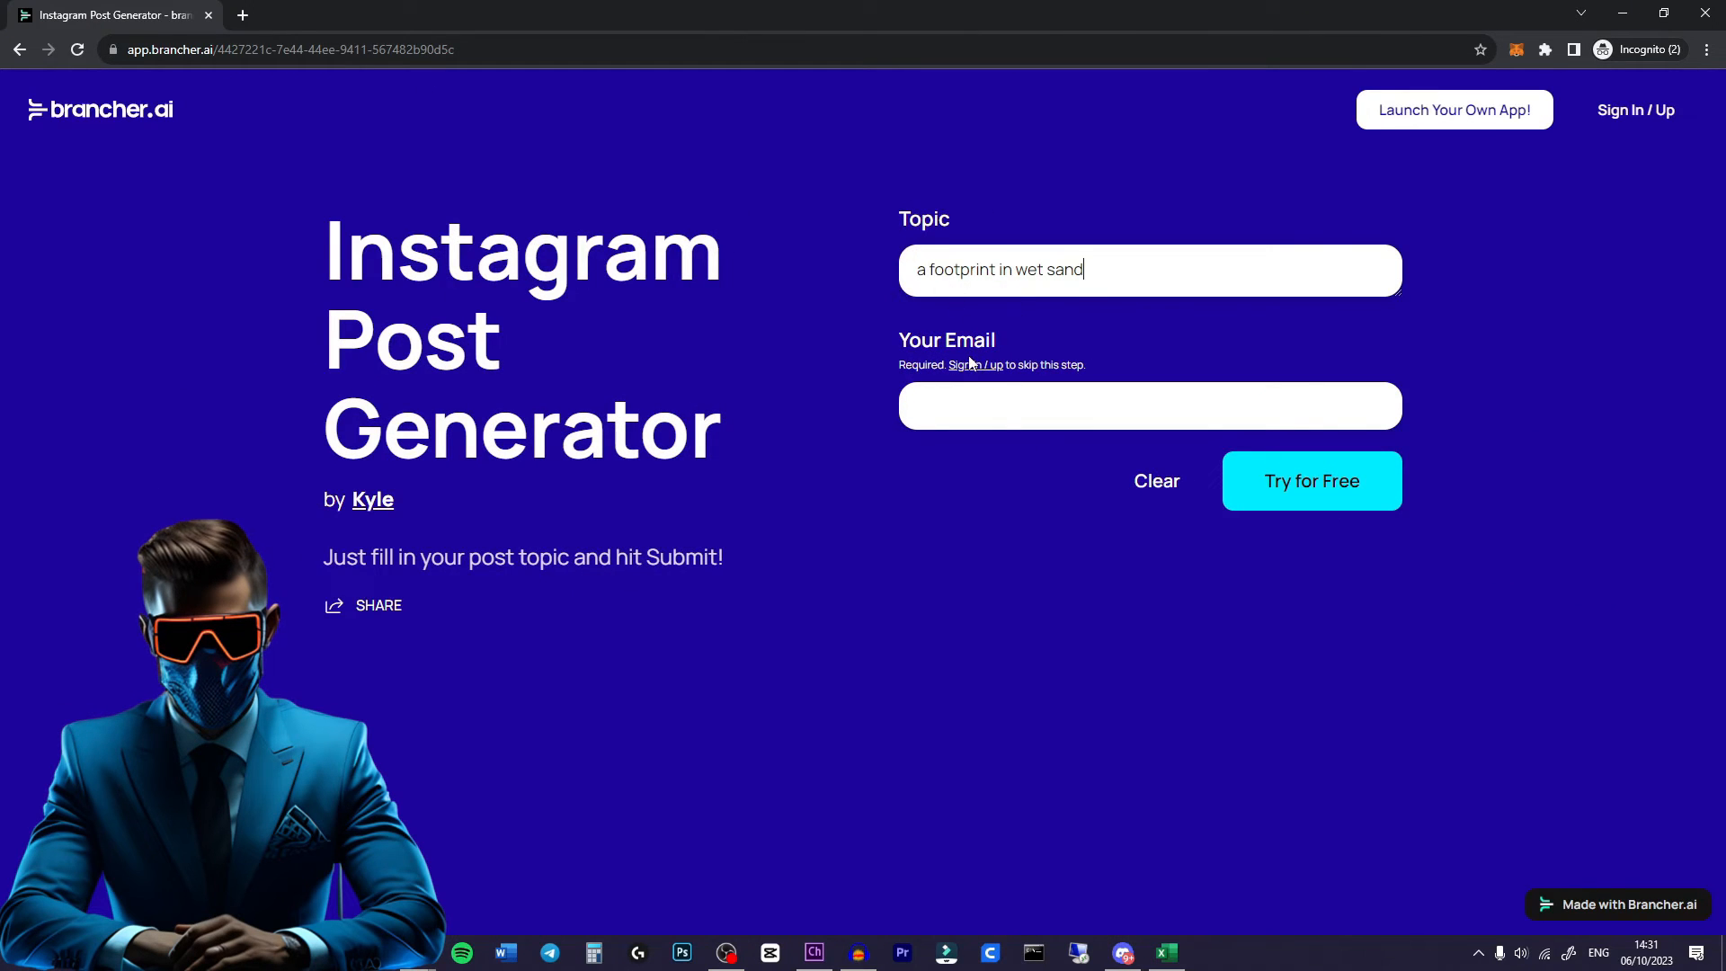
pyautogui.write('asd@sdas.com')
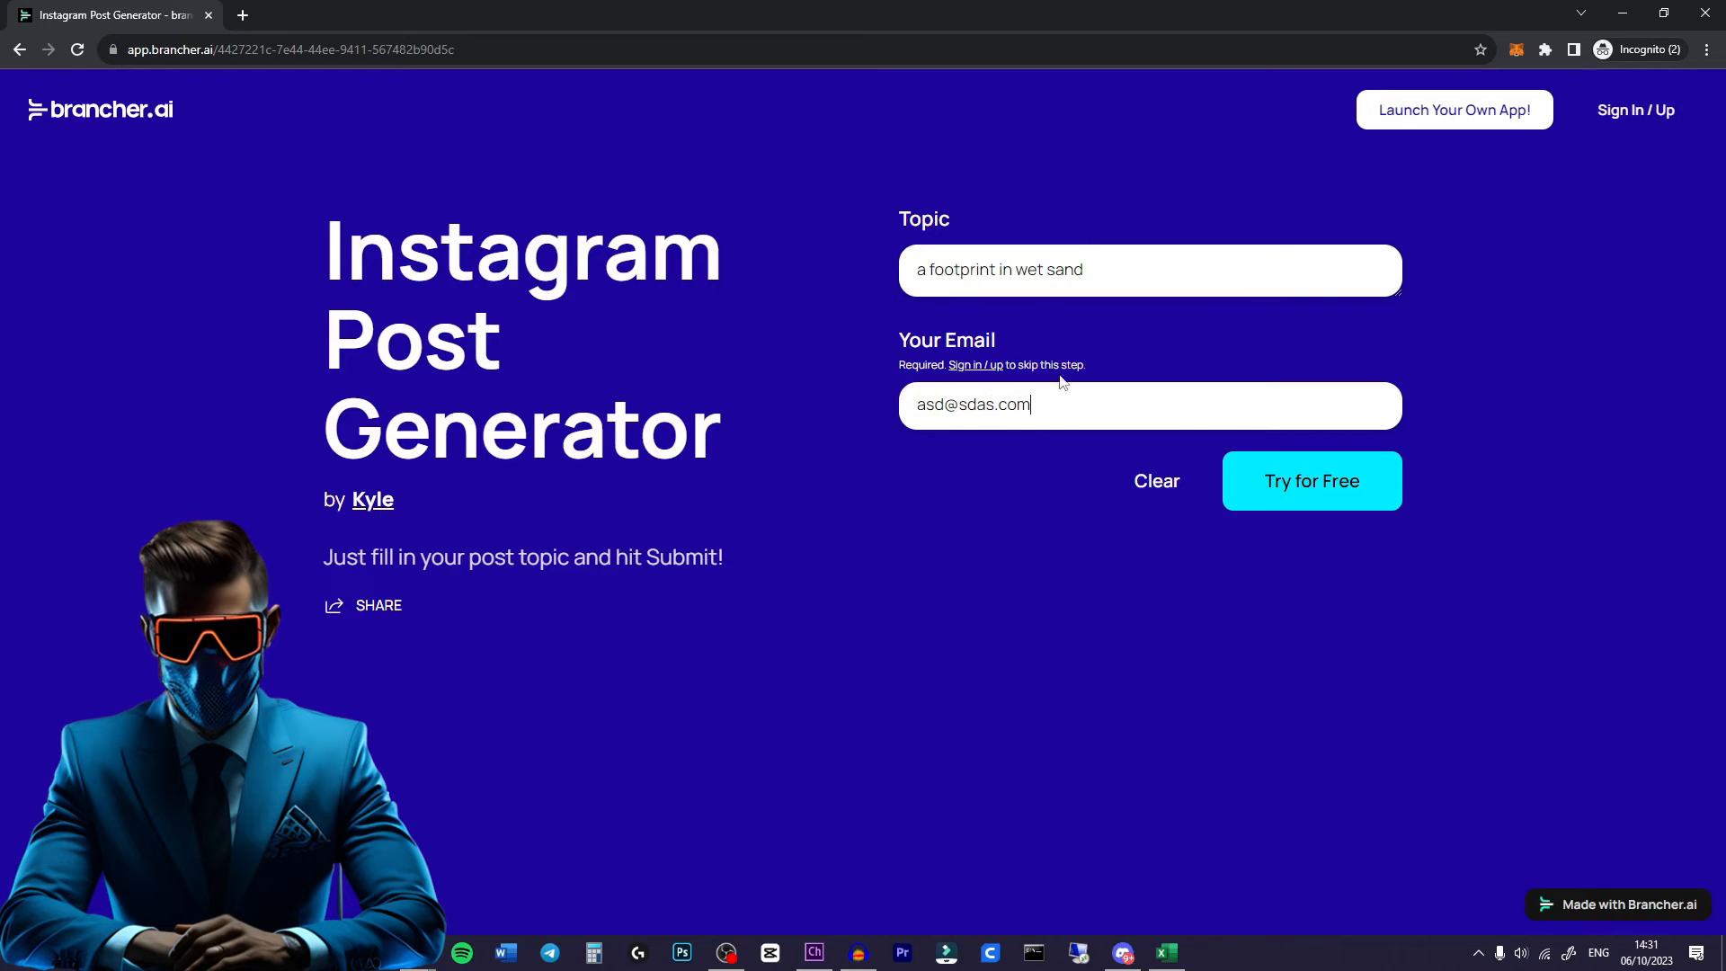
pyautogui.click(1310, 482)
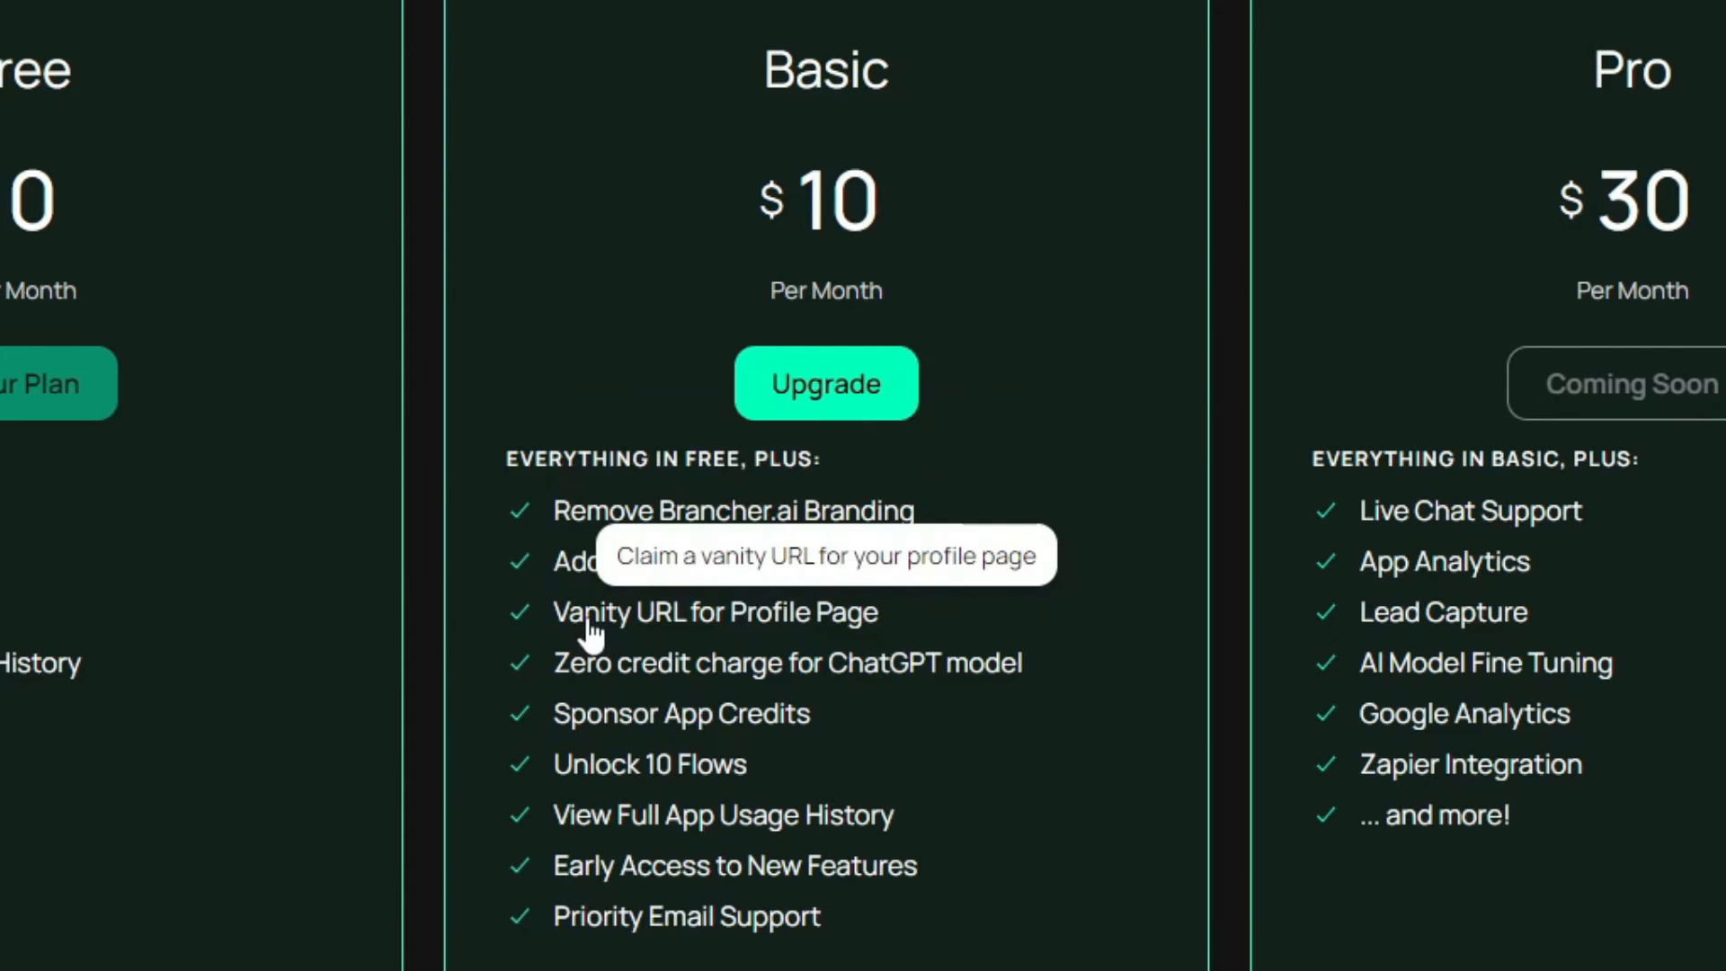
pyautogui.moveTo(572, 678)
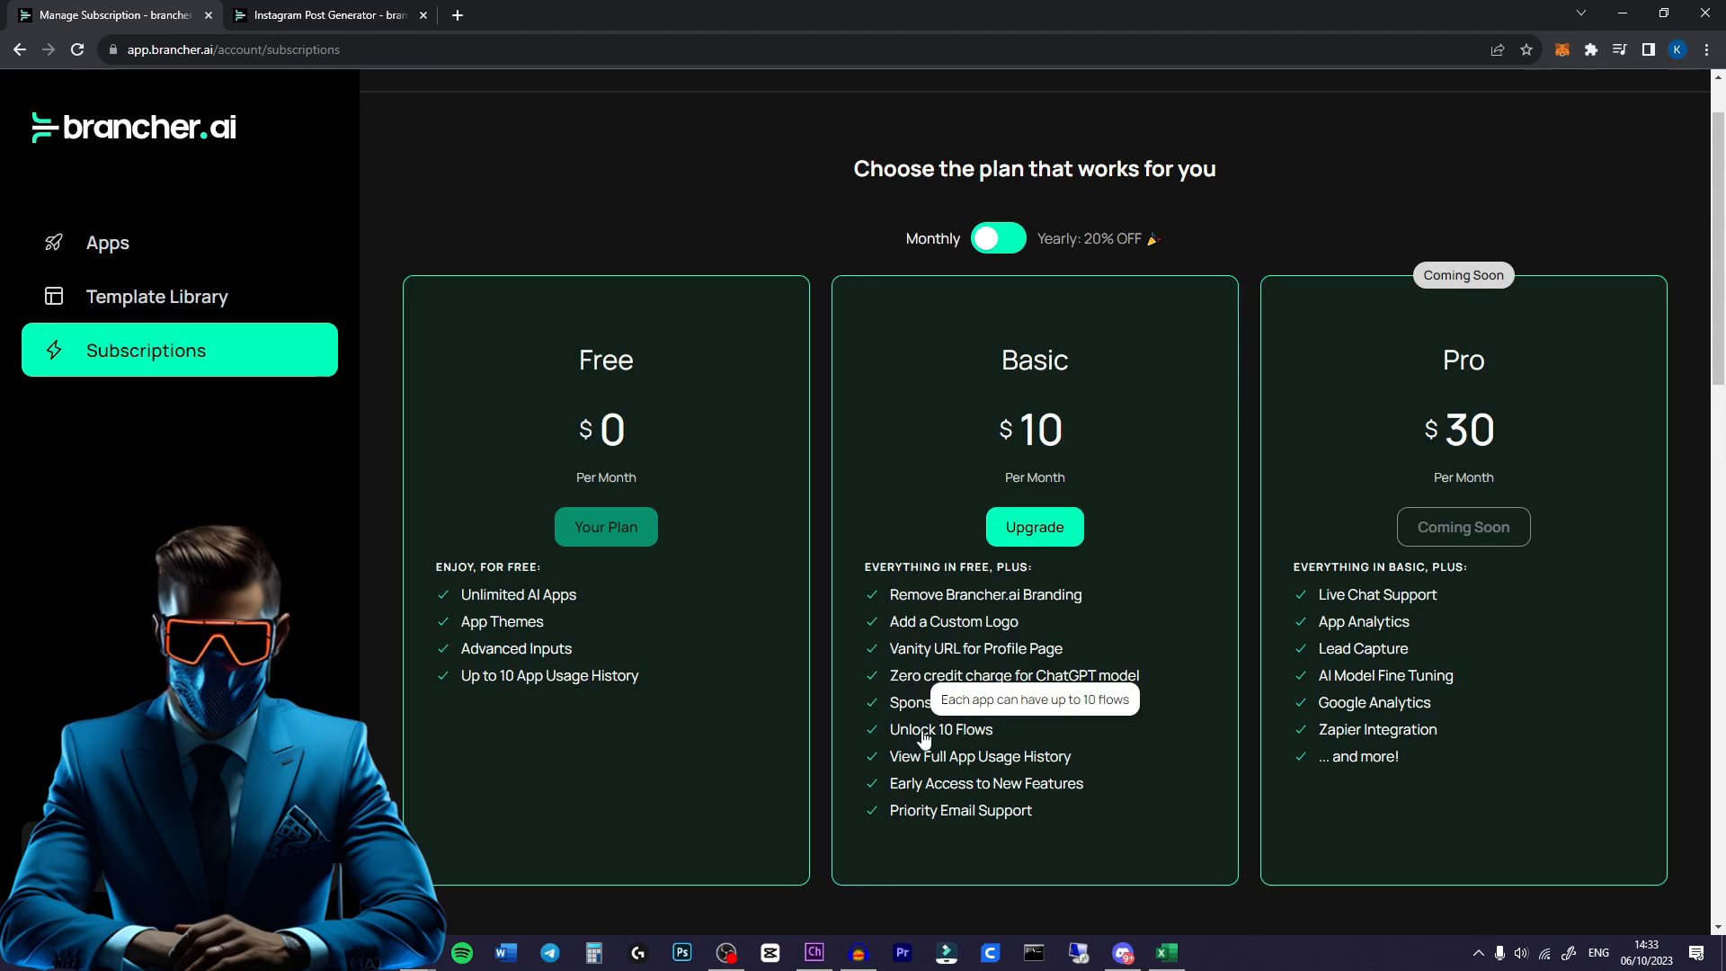
pyautogui.moveTo(723, 752)
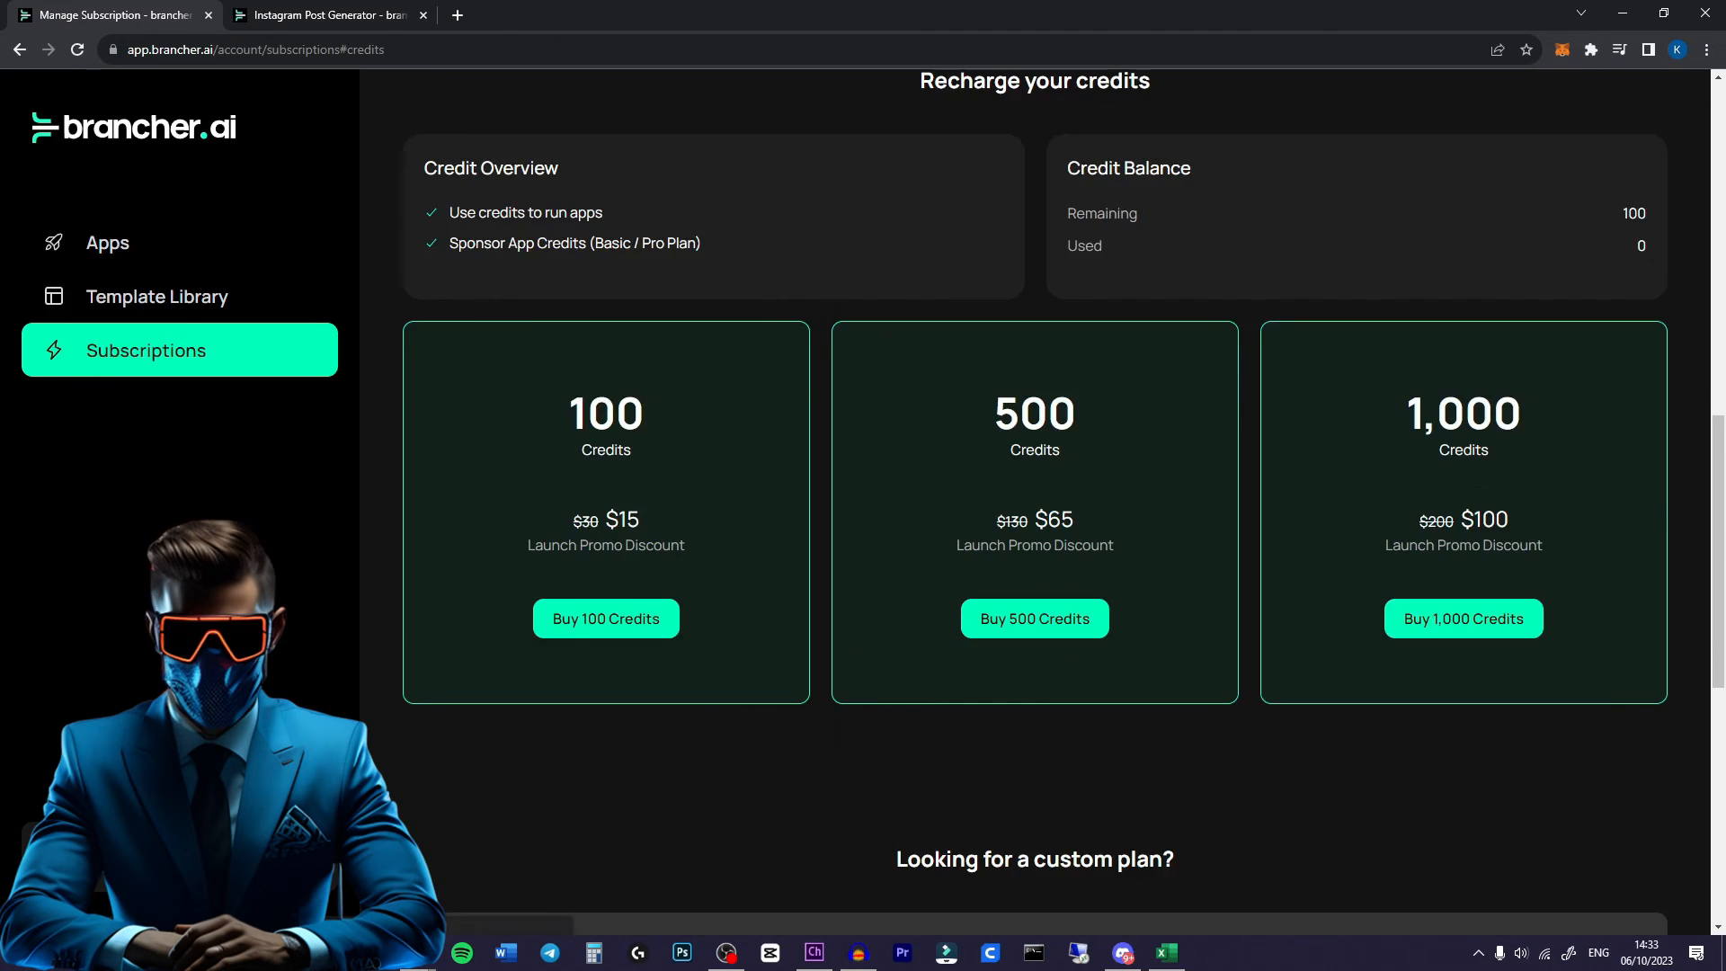
pyautogui.moveTo(586, 367)
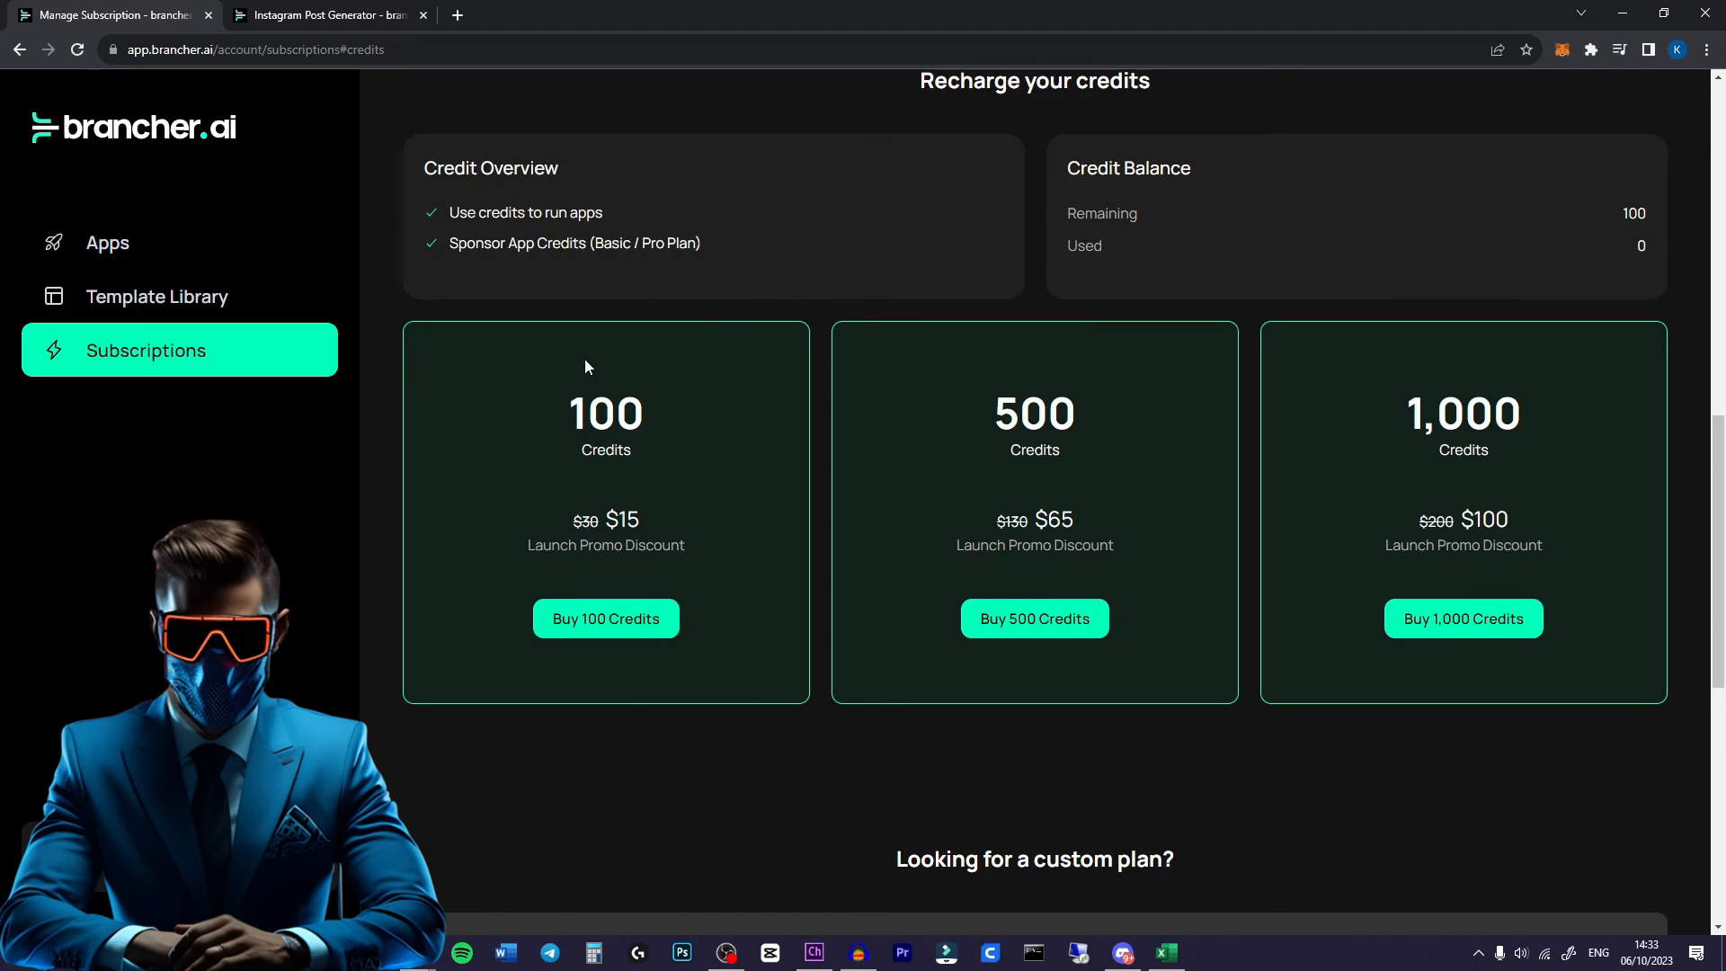
# Scroll the Subscriptions page to the 100, 500 and 1,000 credit recharge packs.
pyautogui.scroll(3)
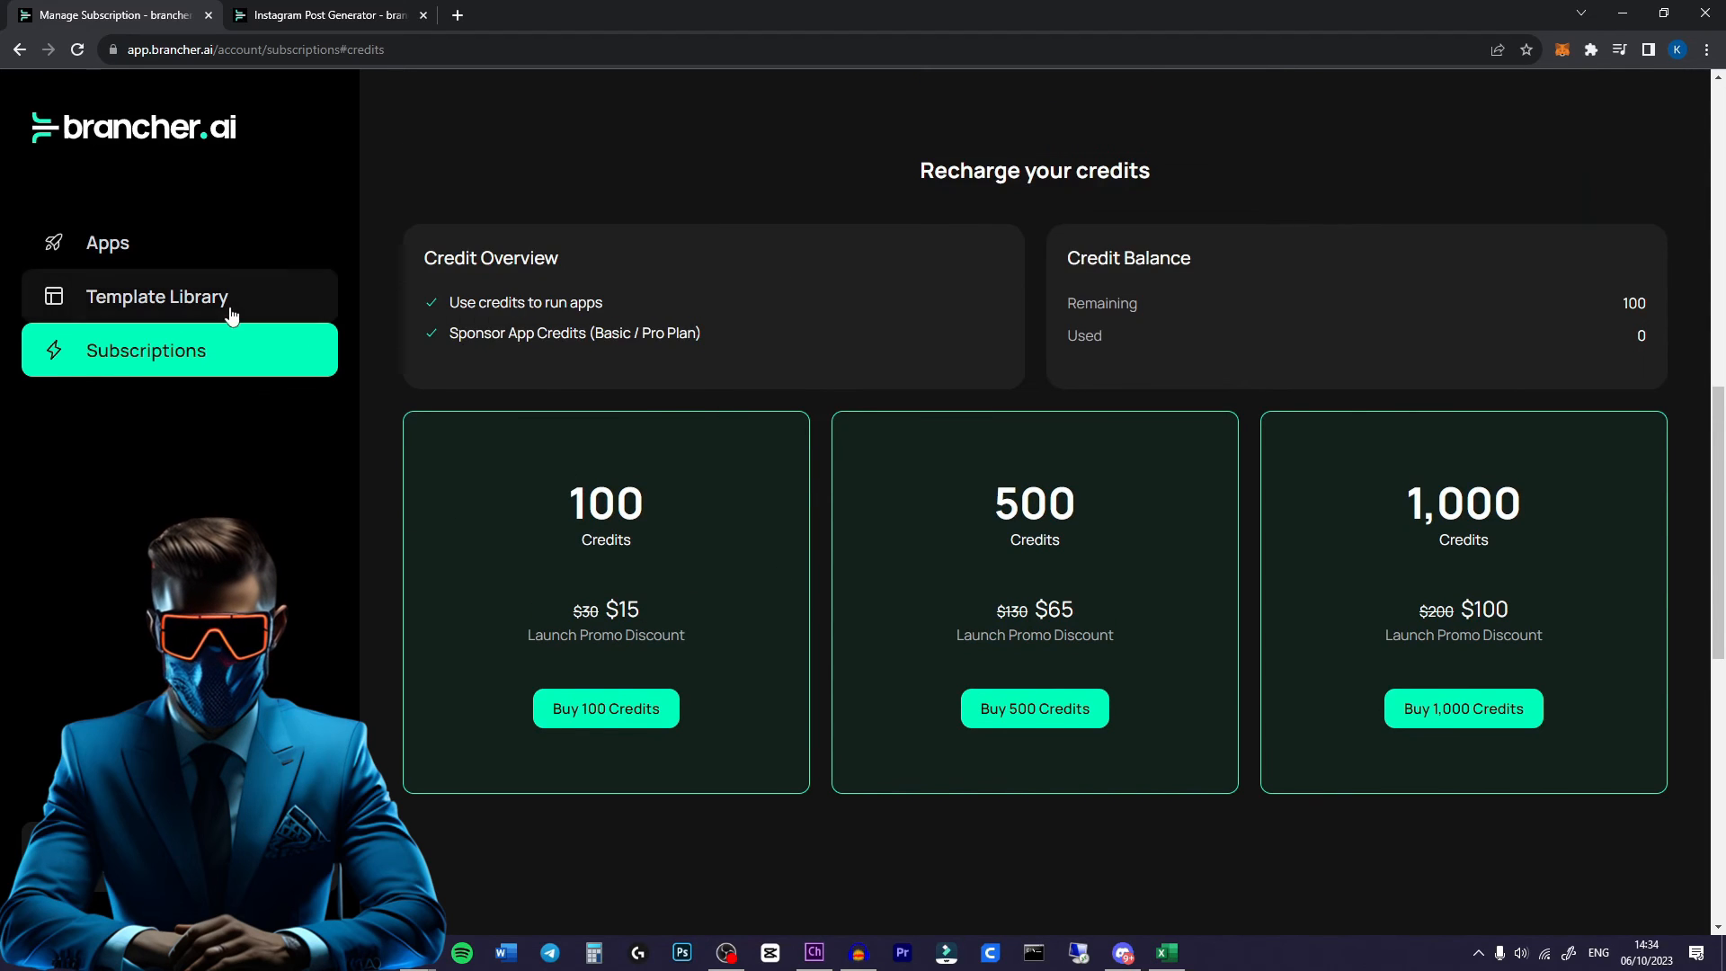
# Browse the Template Library through General Knowledge, Marketing, Entertainment, Business and Startup categories.
pyautogui.click(156, 297)
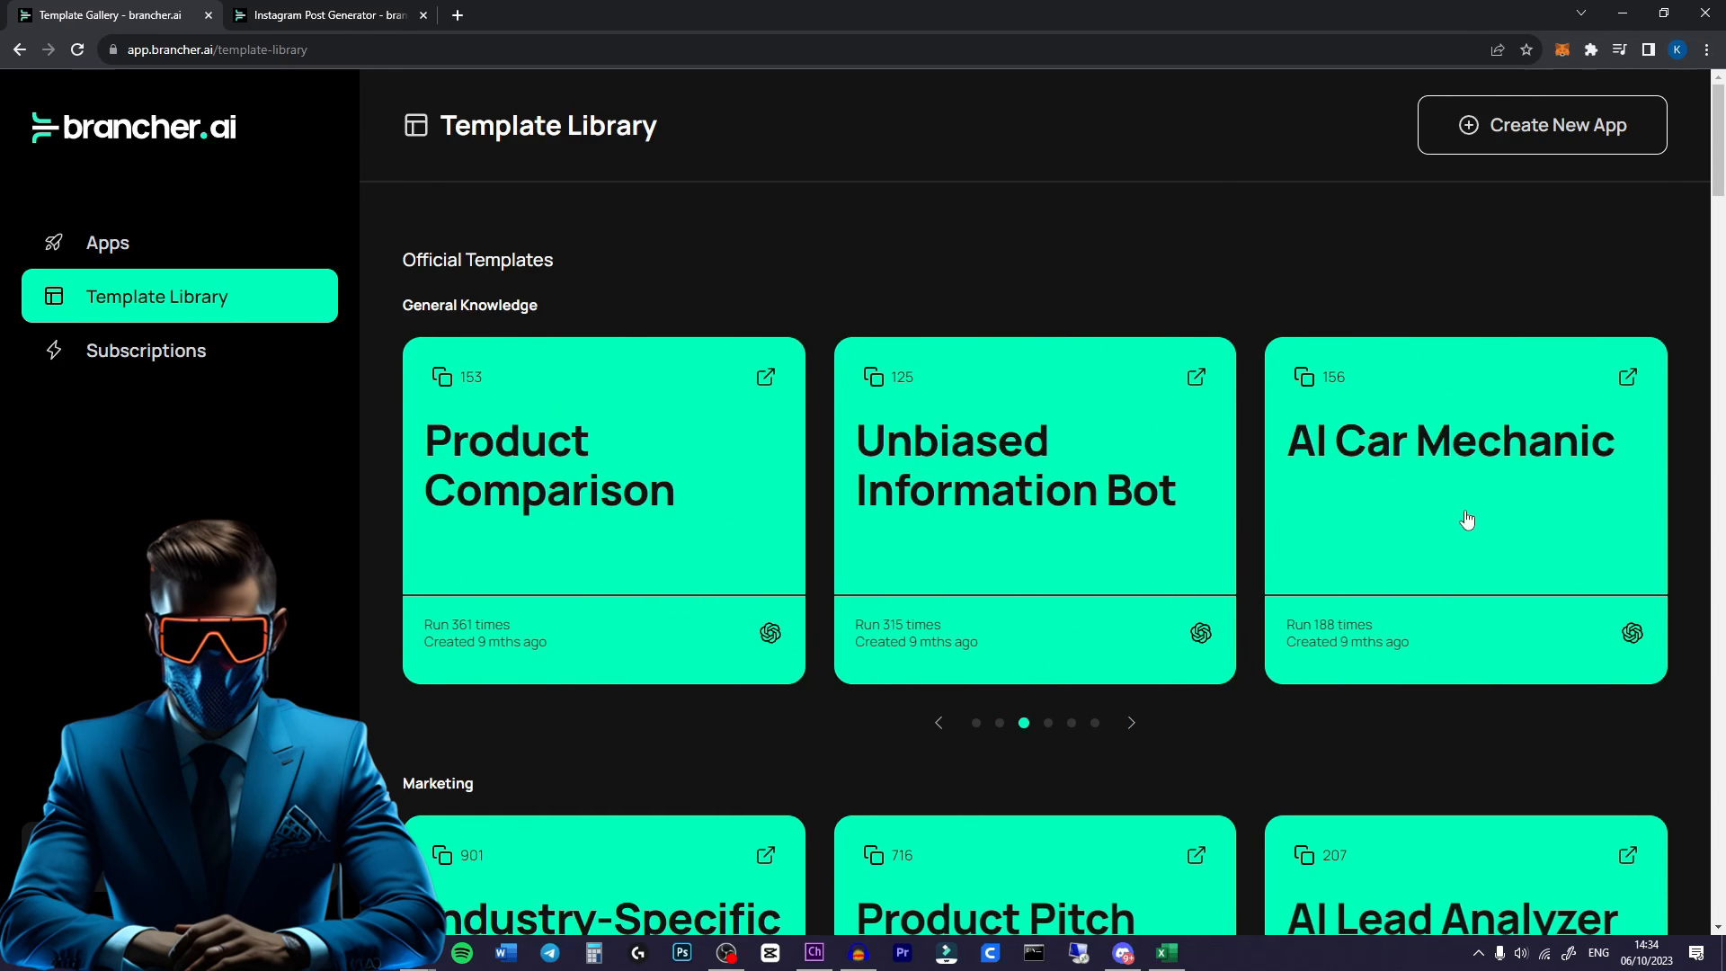
pyautogui.scroll(-3)
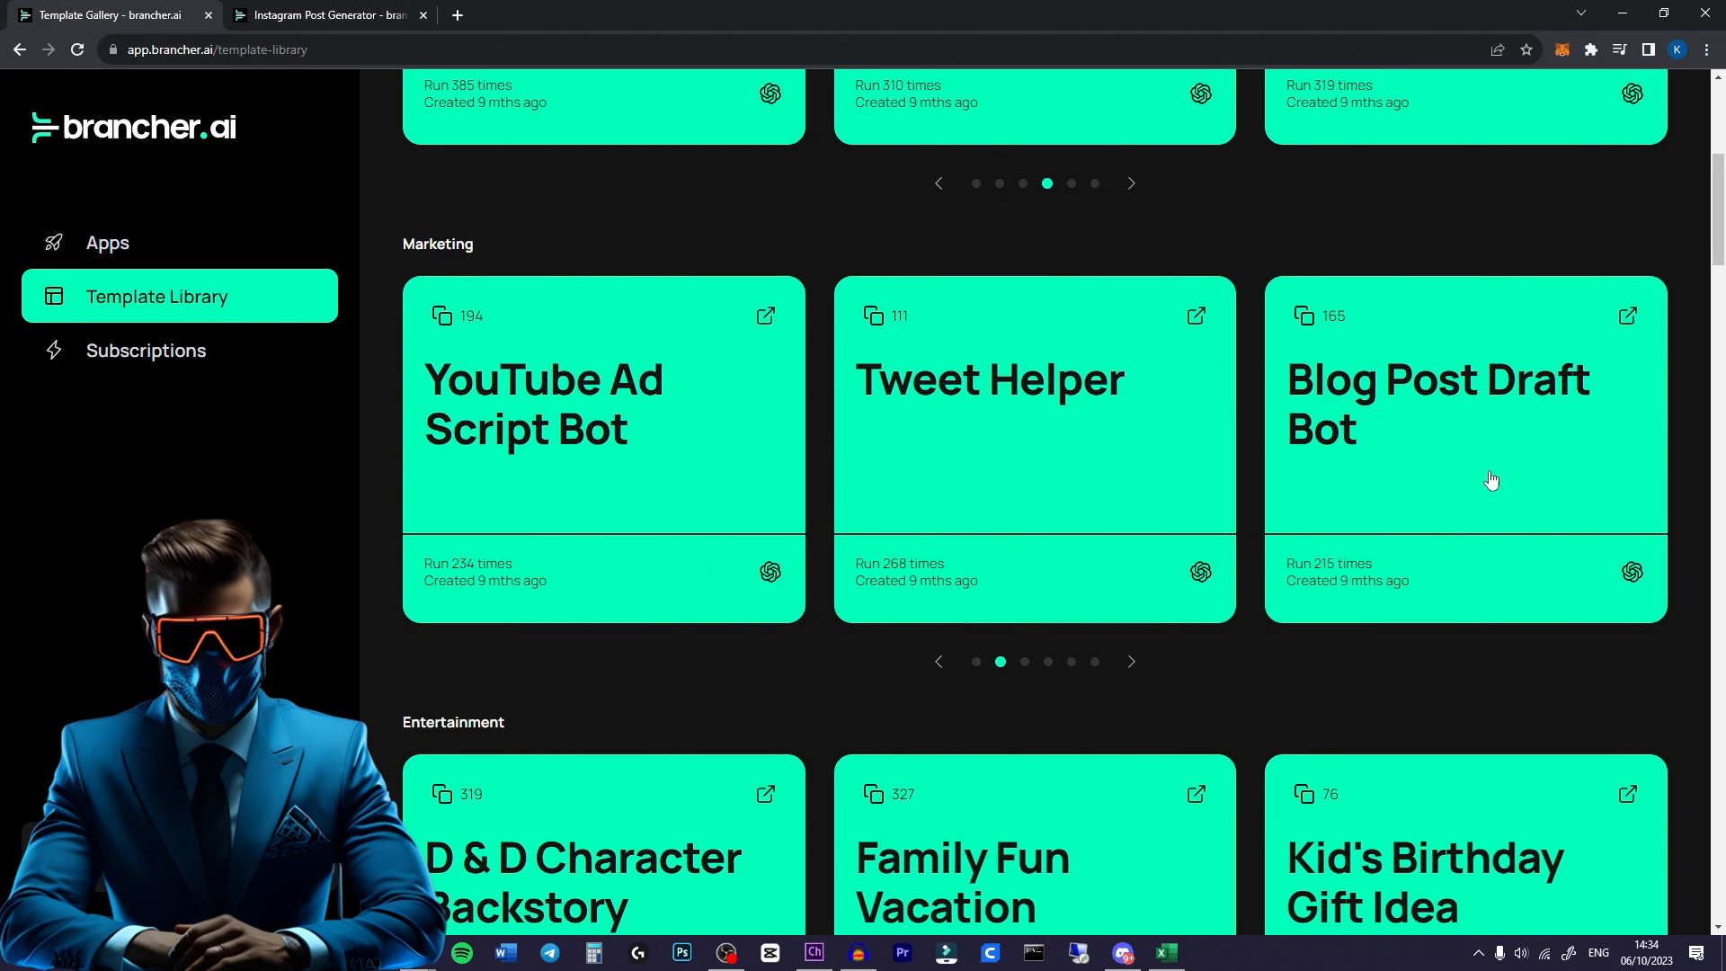
pyautogui.scroll(-3)
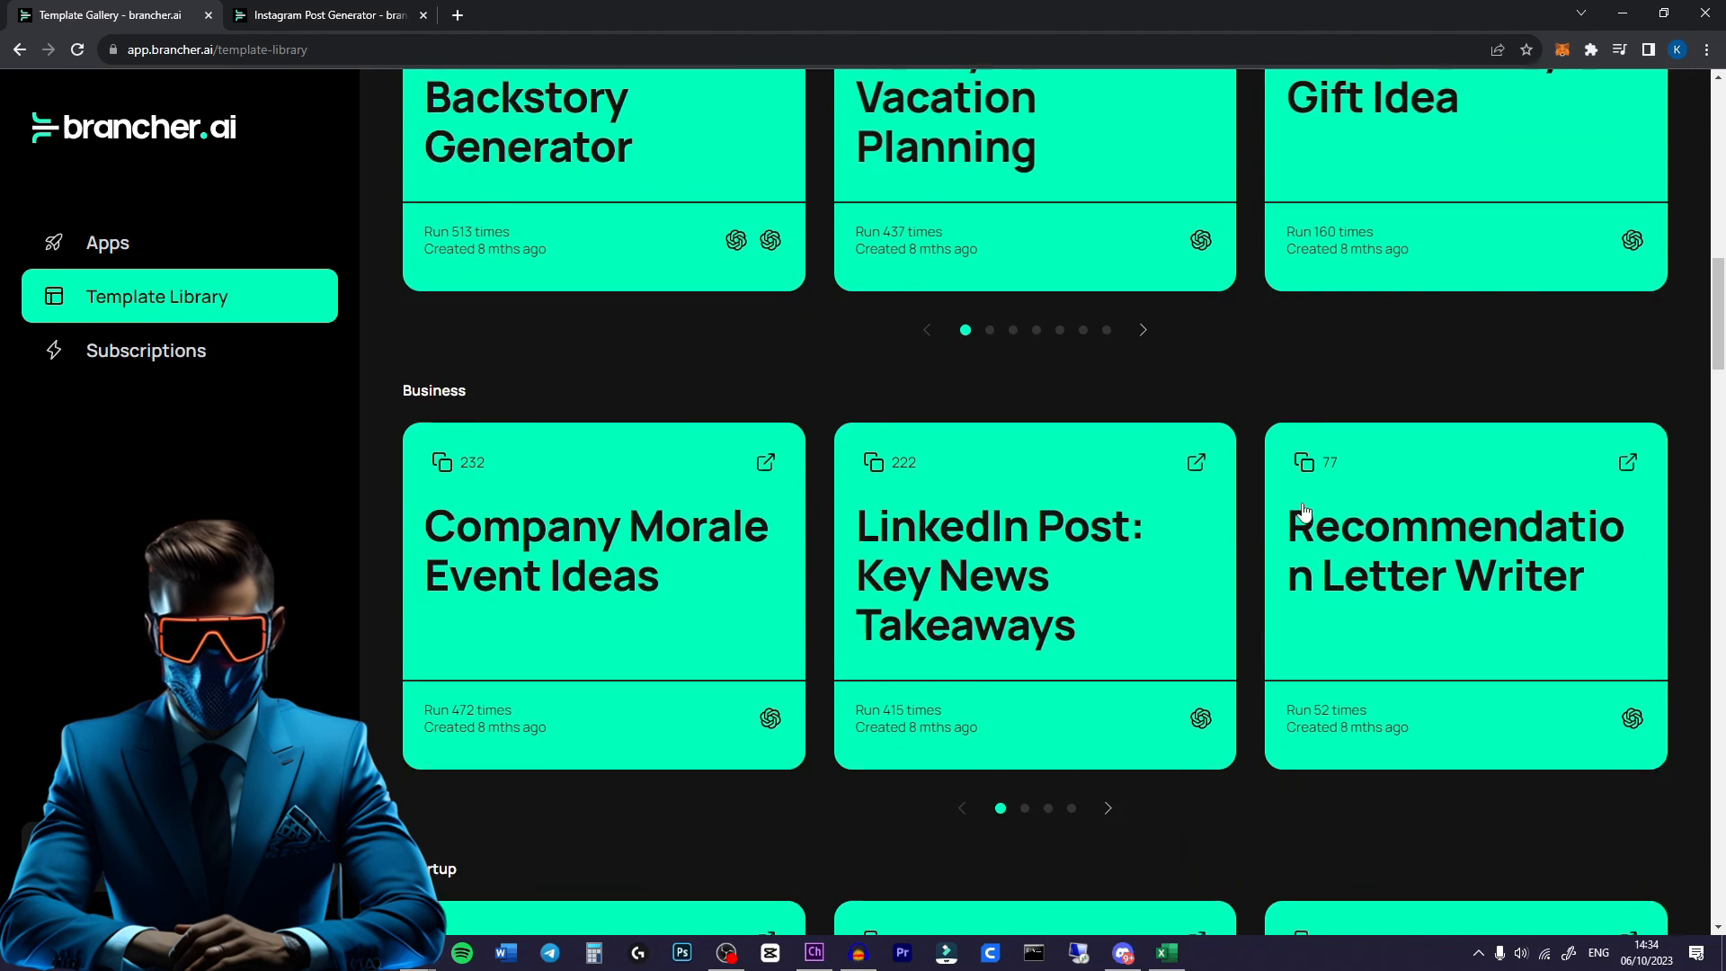
pyautogui.scroll(-3)
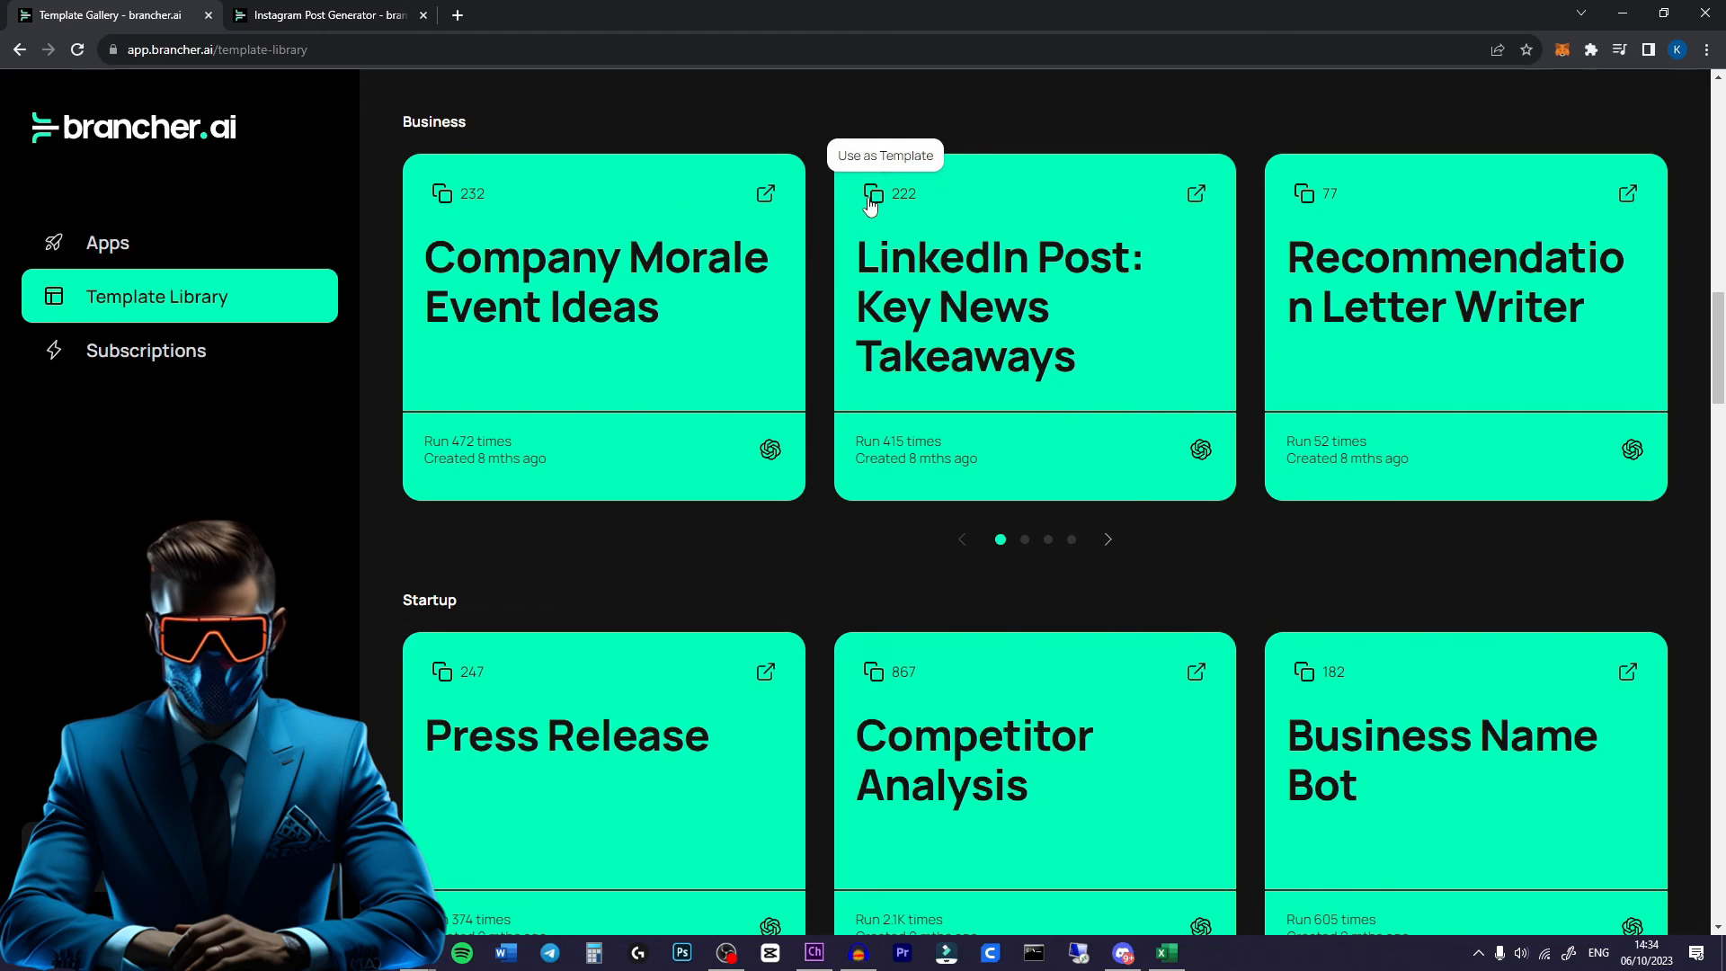